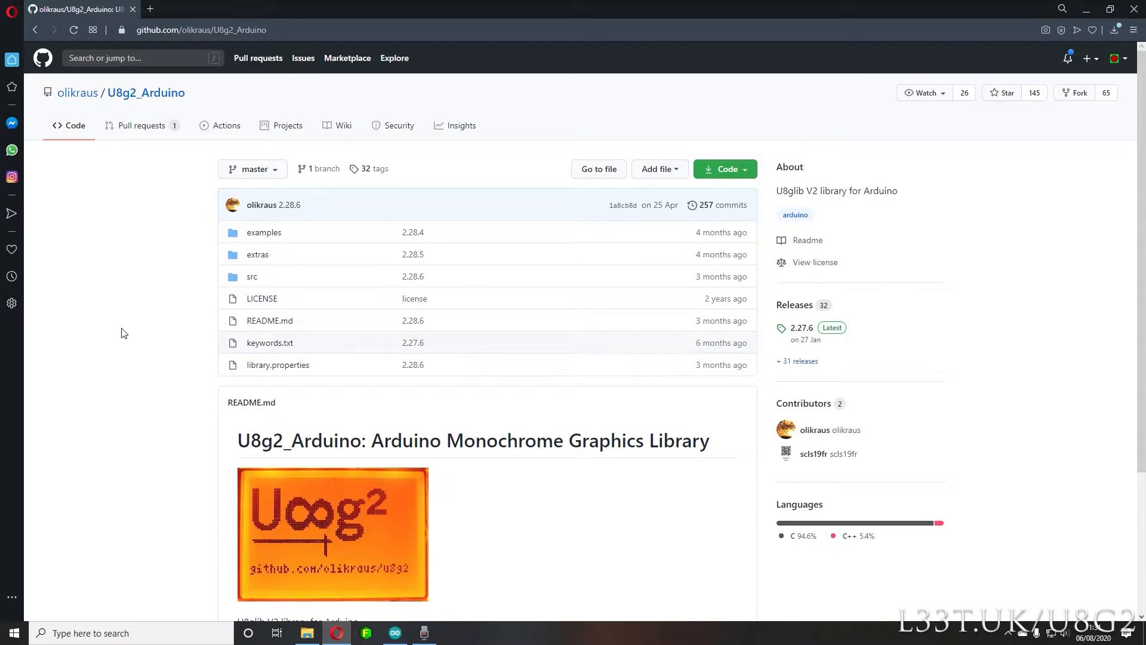
pyautogui.moveTo(139, 492)
pyautogui.write('c')
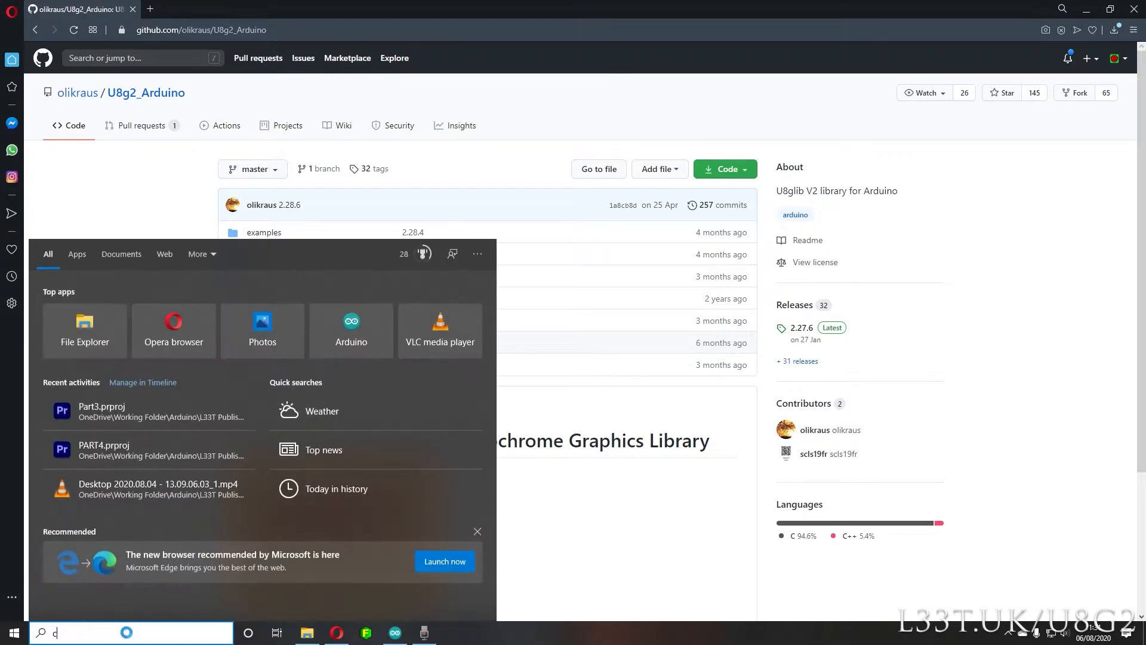
# Step: Multiply 376 by 4 in Windows Calculator, read 1,504, then close it
pyautogui.click(453, 632)
pyautogui.write('376')
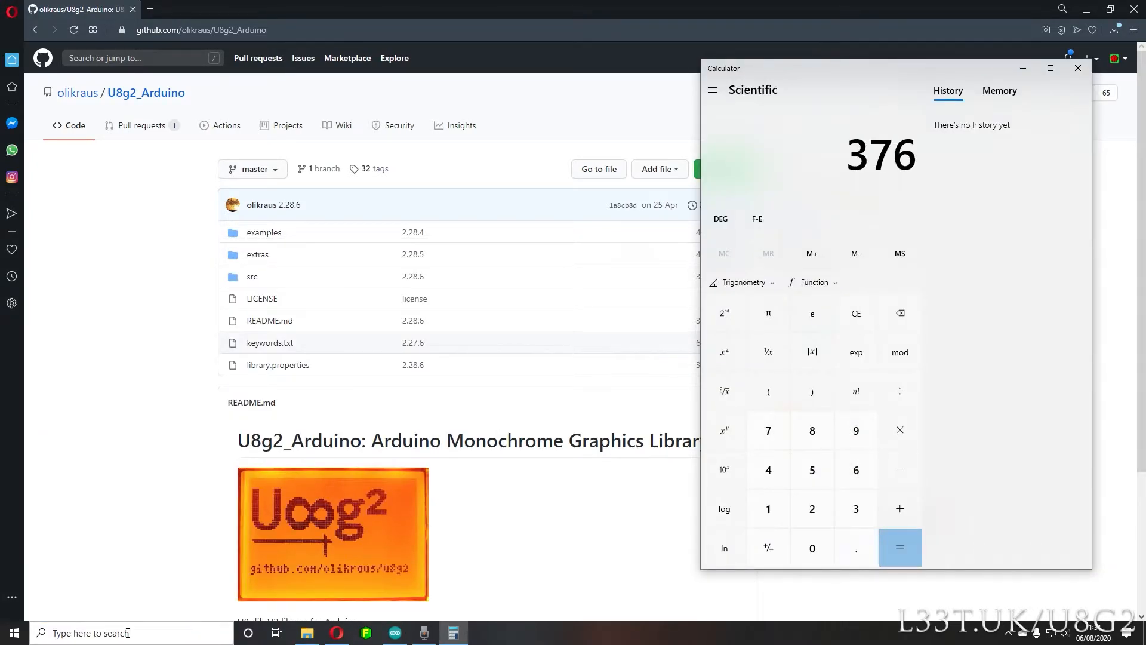
pyautogui.click(899, 547)
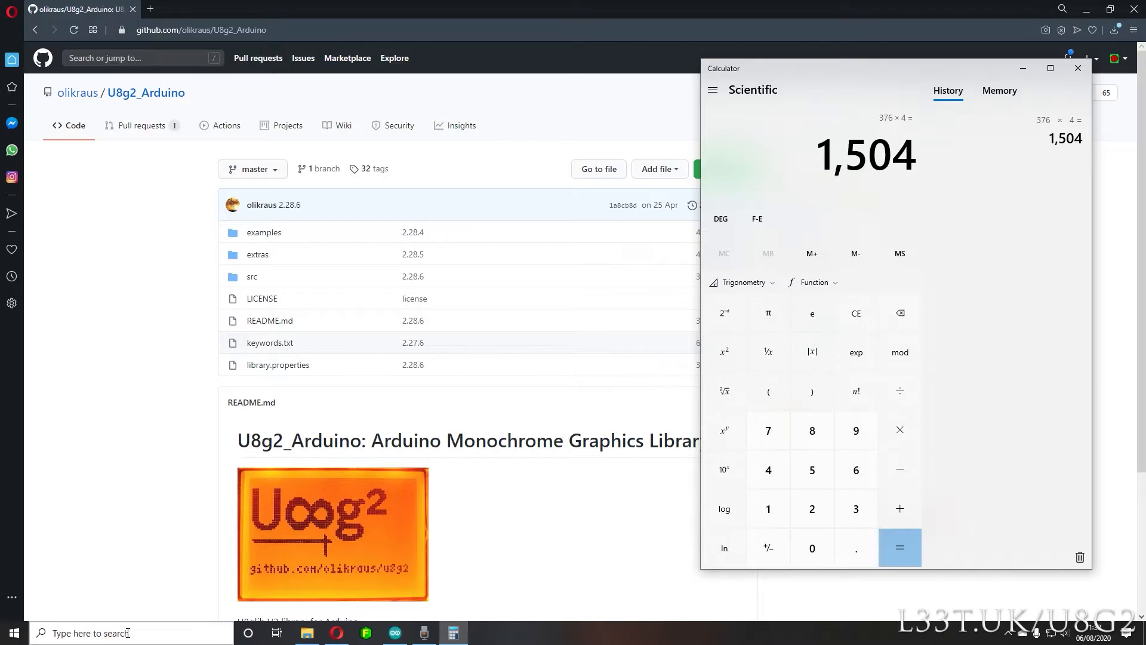
pyautogui.click(1076, 67)
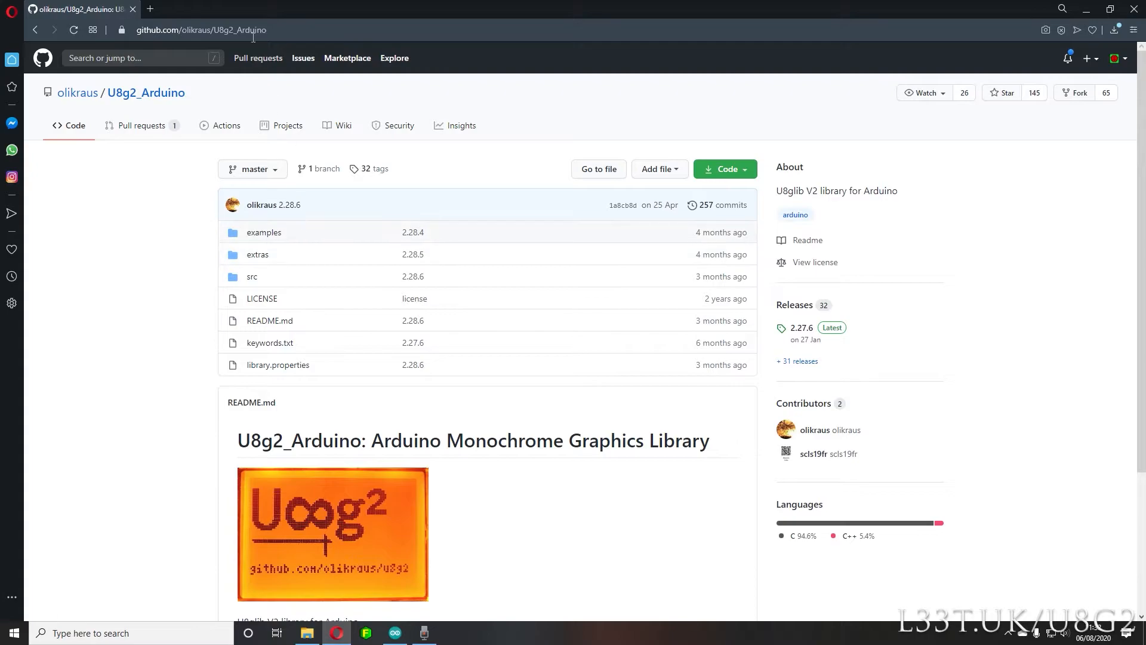
# Step: Download the U8g2_Arduino repository as U8g2_Arduino-master.zip, then bring the Arduino sketch window forward
pyautogui.click(201, 29)
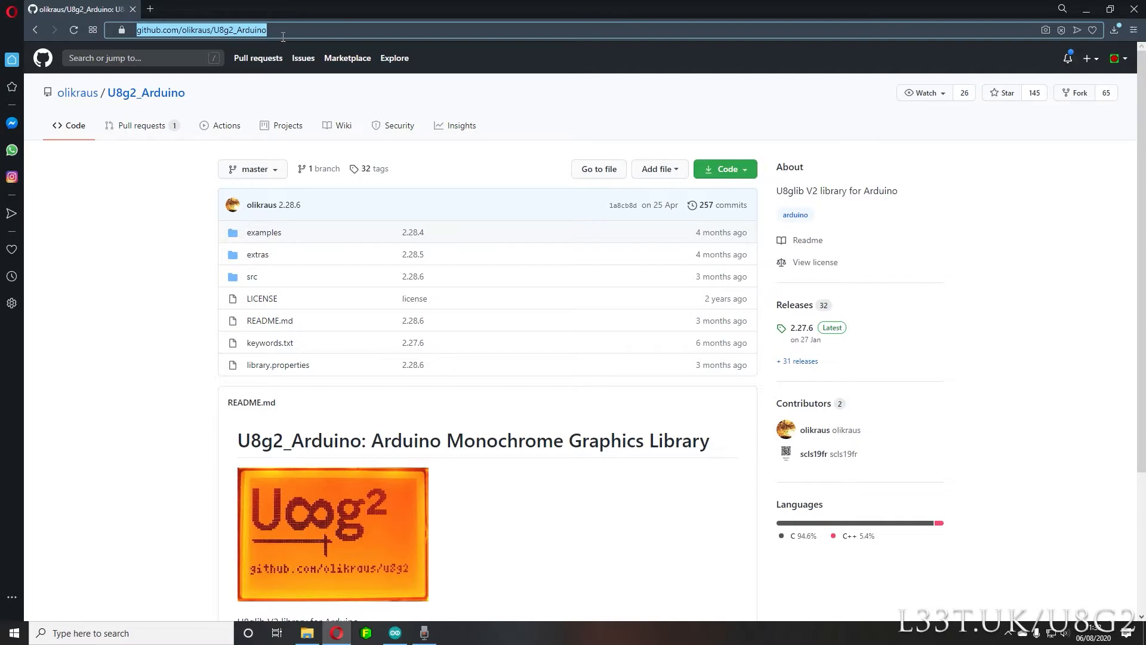
pyautogui.moveTo(257, 58)
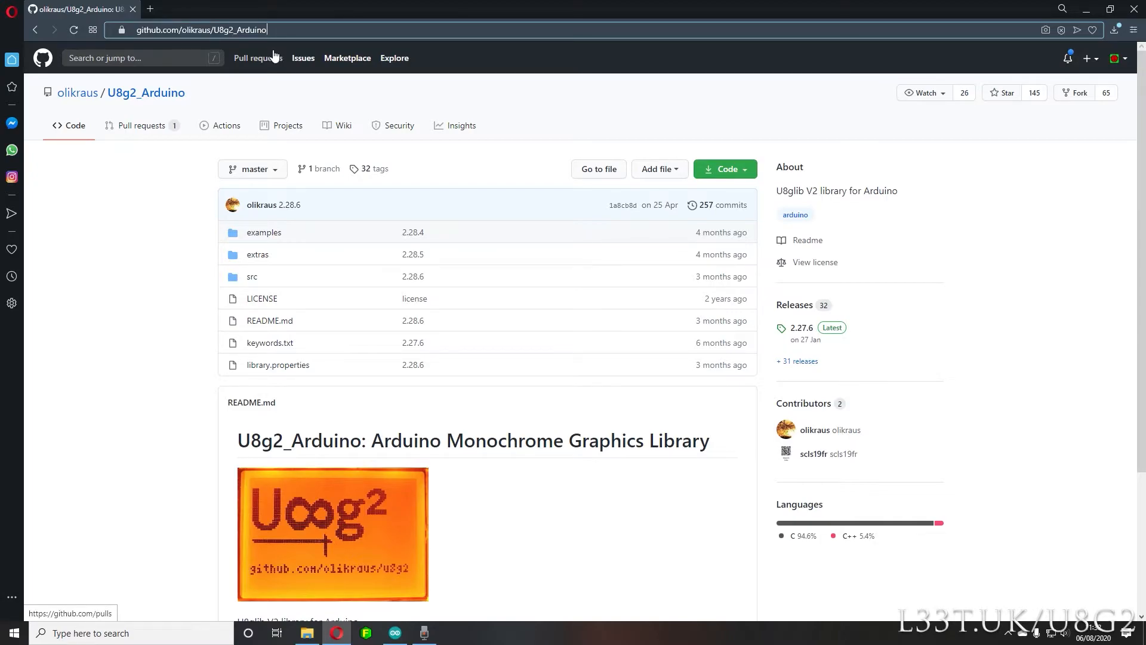
pyautogui.moveTo(368, 300)
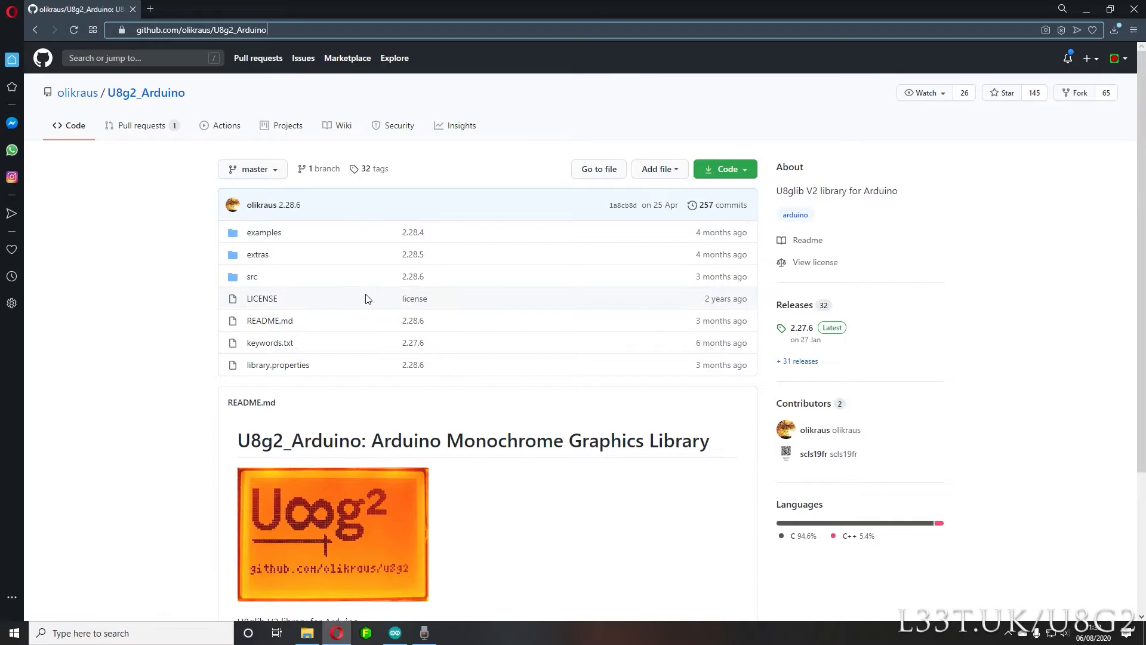
pyautogui.click(723, 169)
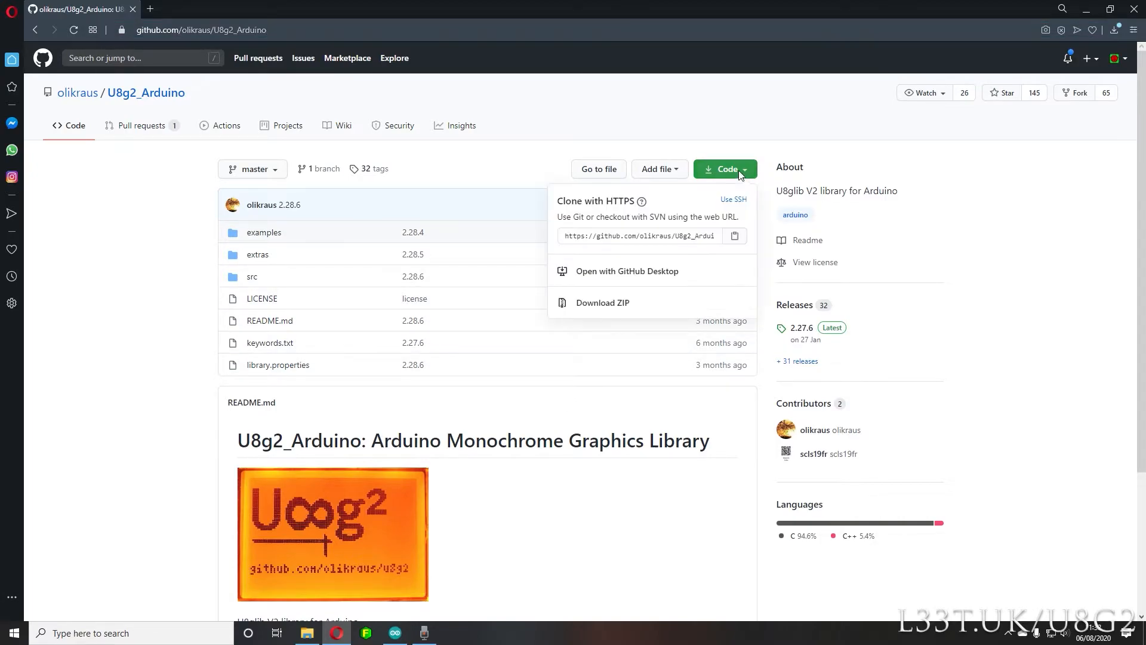
pyautogui.click(602, 302)
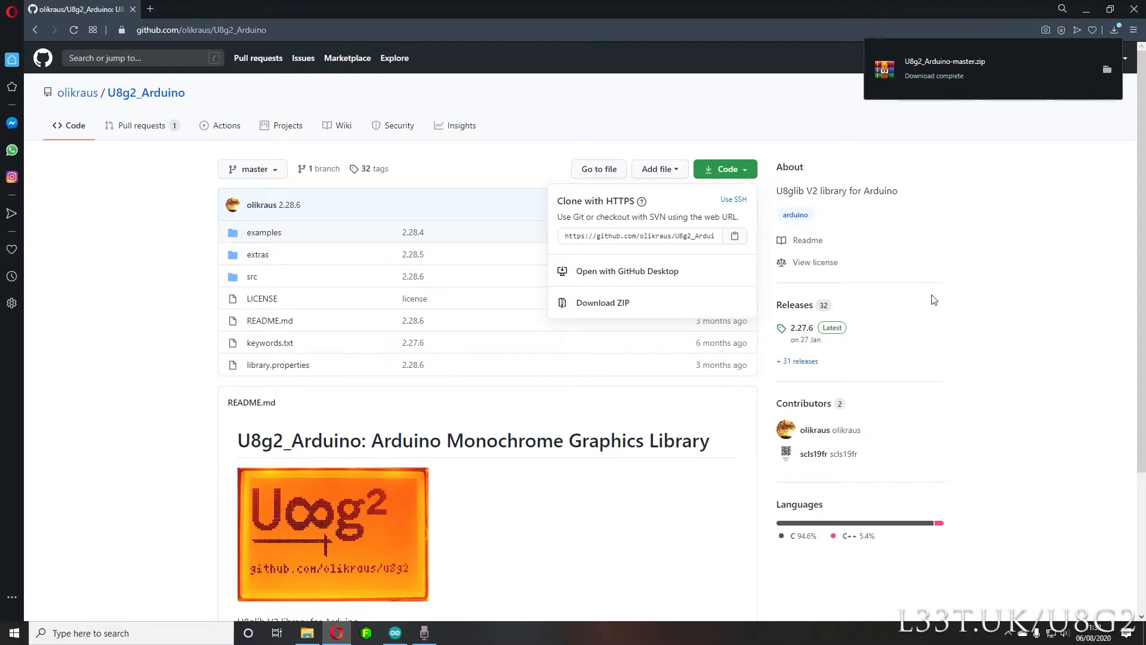
pyautogui.moveTo(407, 621)
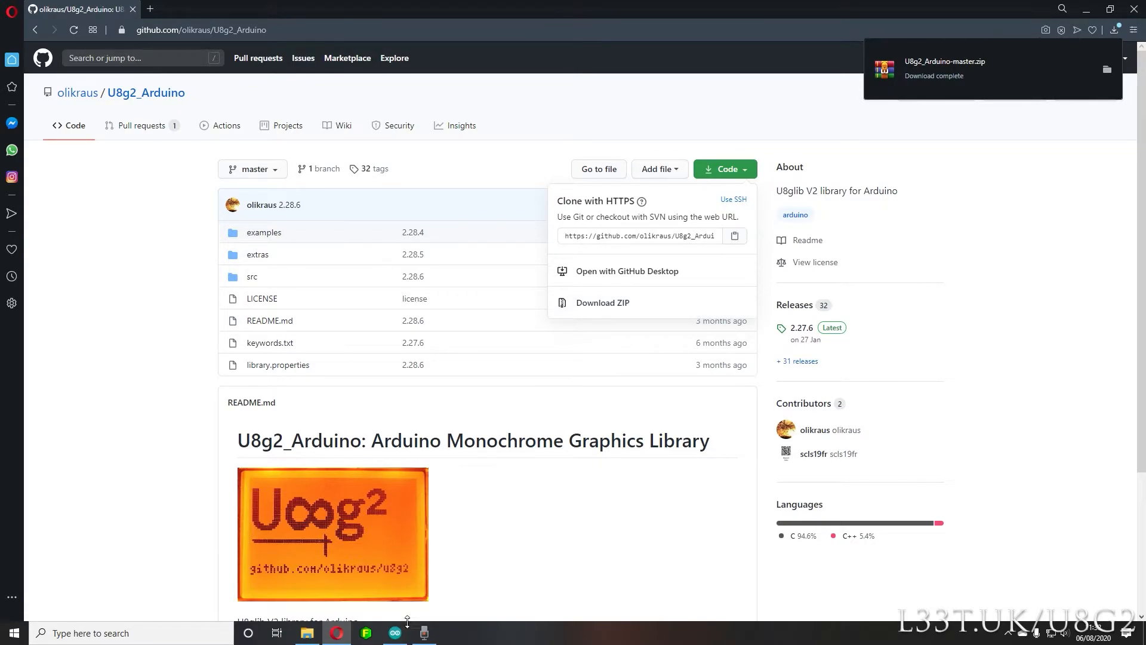
pyautogui.click(395, 633)
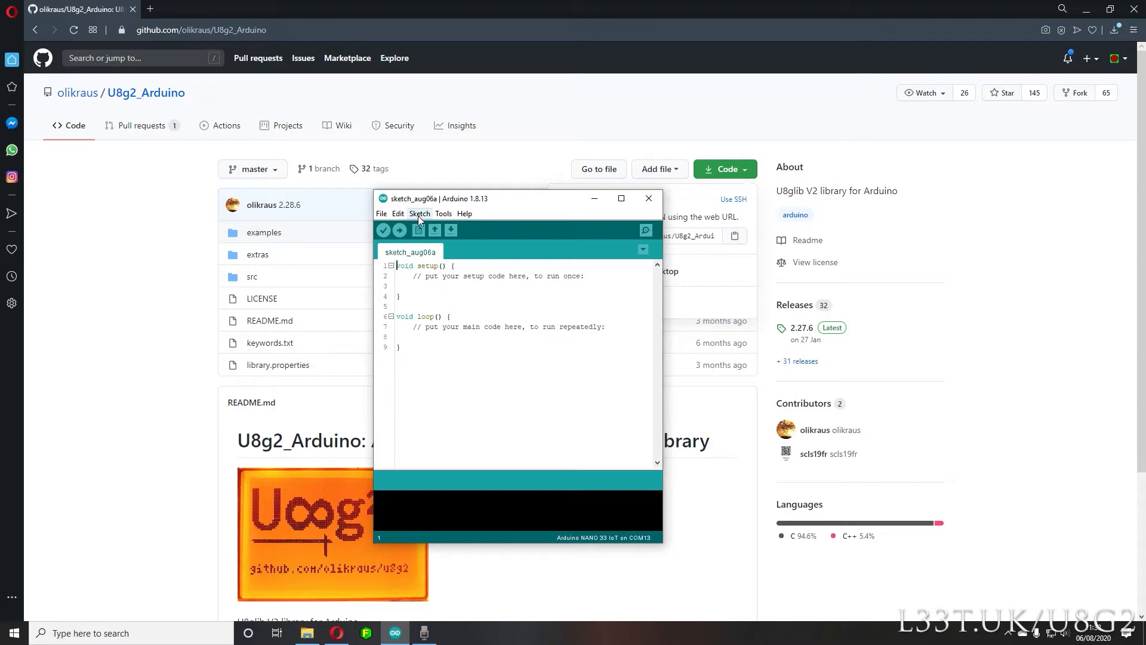
# Step: Add the downloaded U8g2 ZIP via Add .ZIP Library, then close the sketch window
pyautogui.click(419, 213)
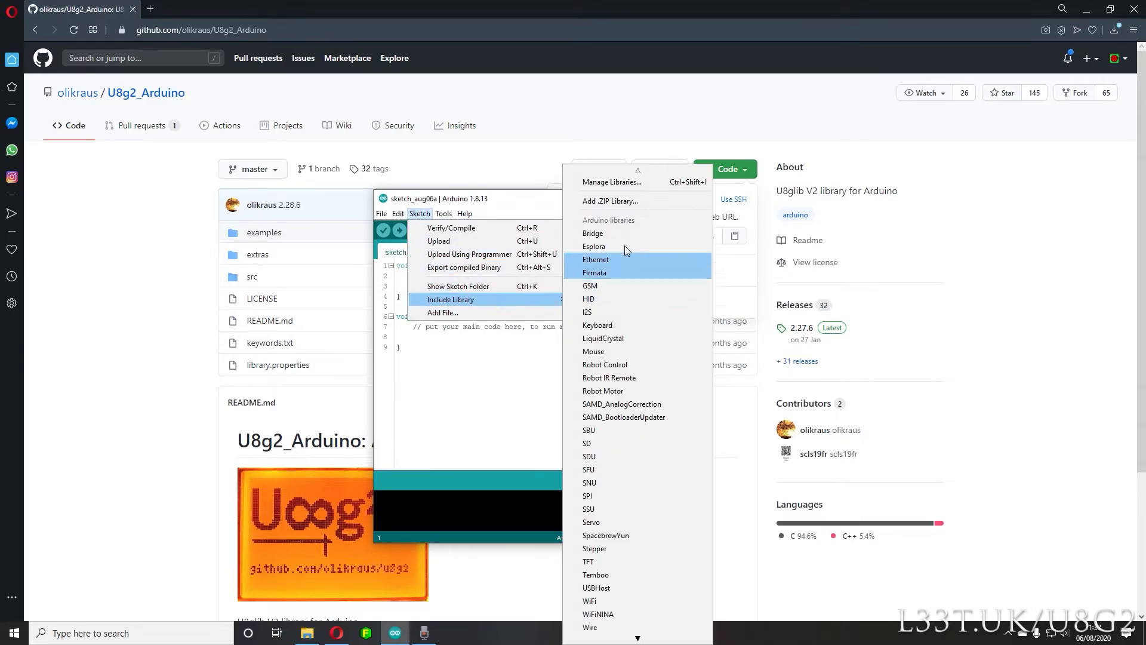
pyautogui.moveTo(641, 204)
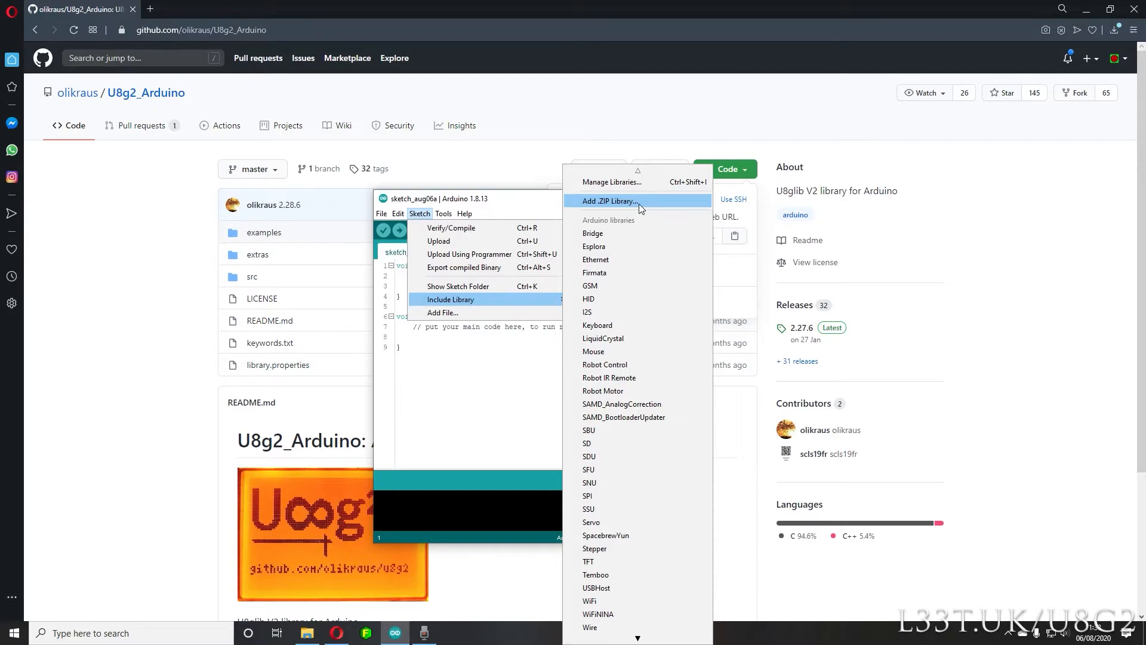
pyautogui.click(608, 201)
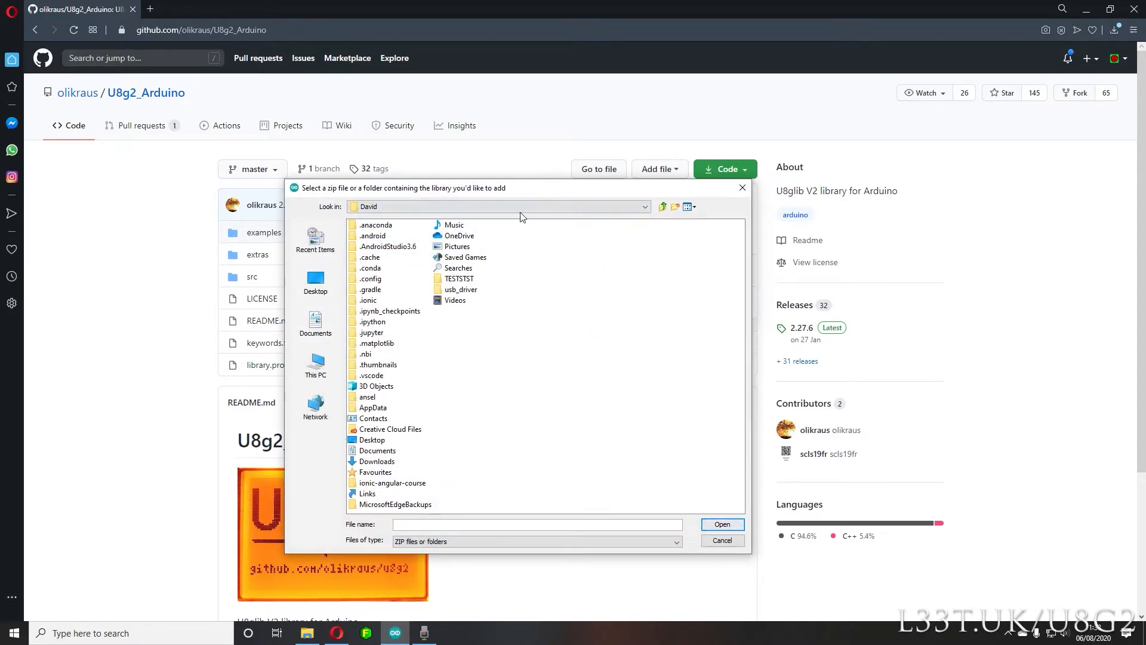
pyautogui.click(642, 206)
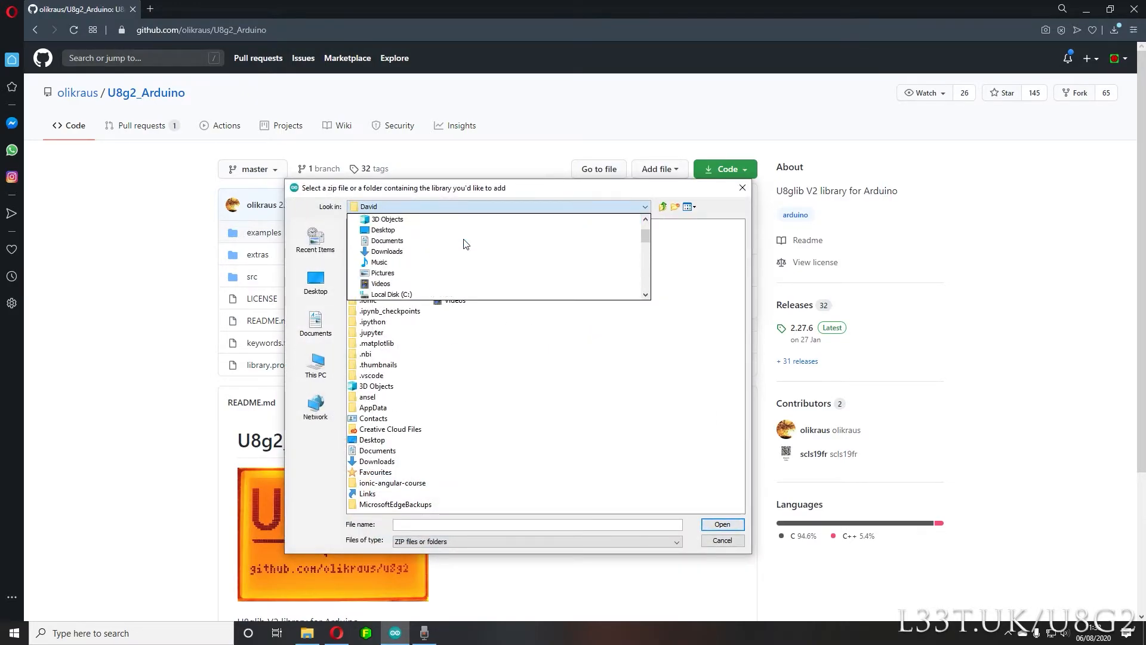
pyautogui.click(387, 250)
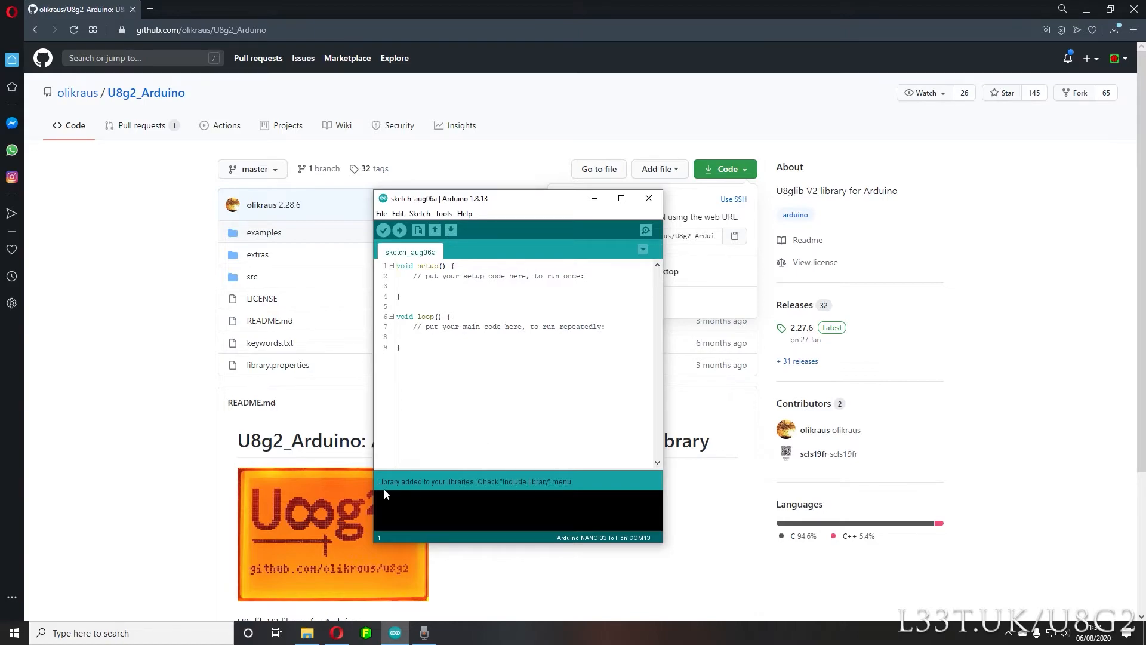
pyautogui.moveTo(395, 491)
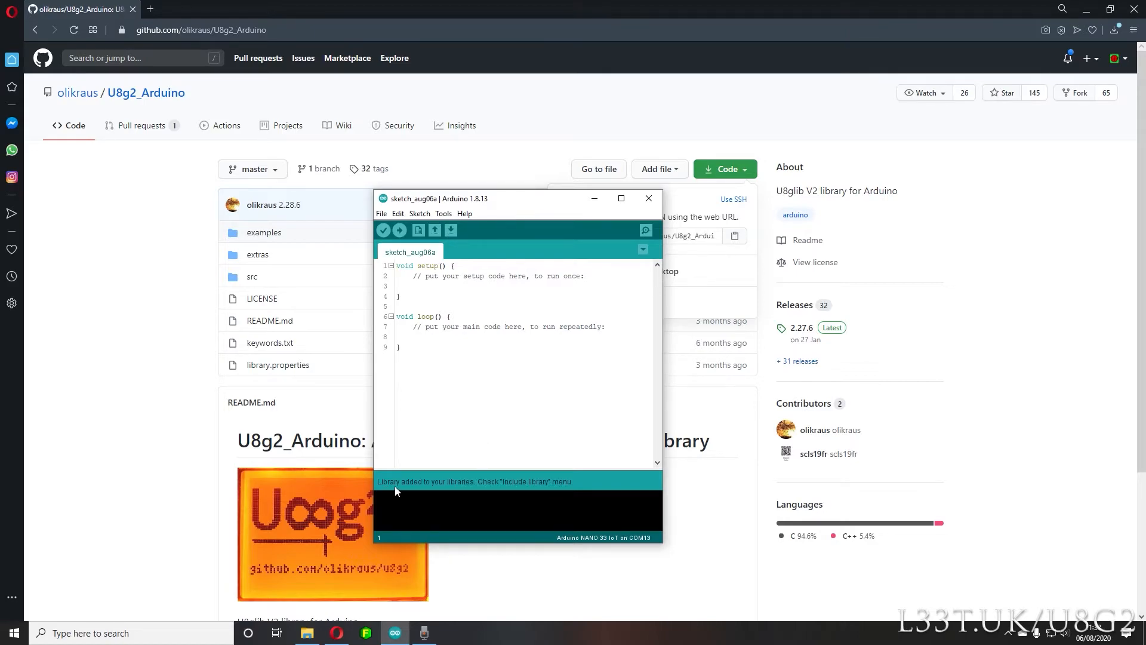
pyautogui.moveTo(580, 404)
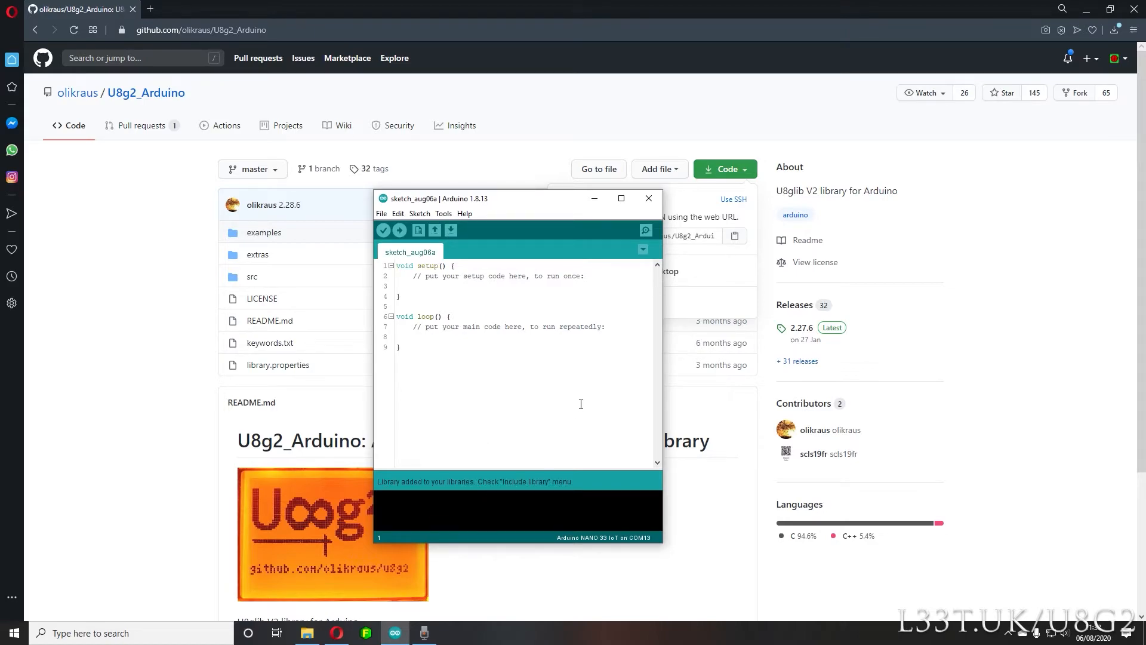
pyautogui.moveTo(595, 375)
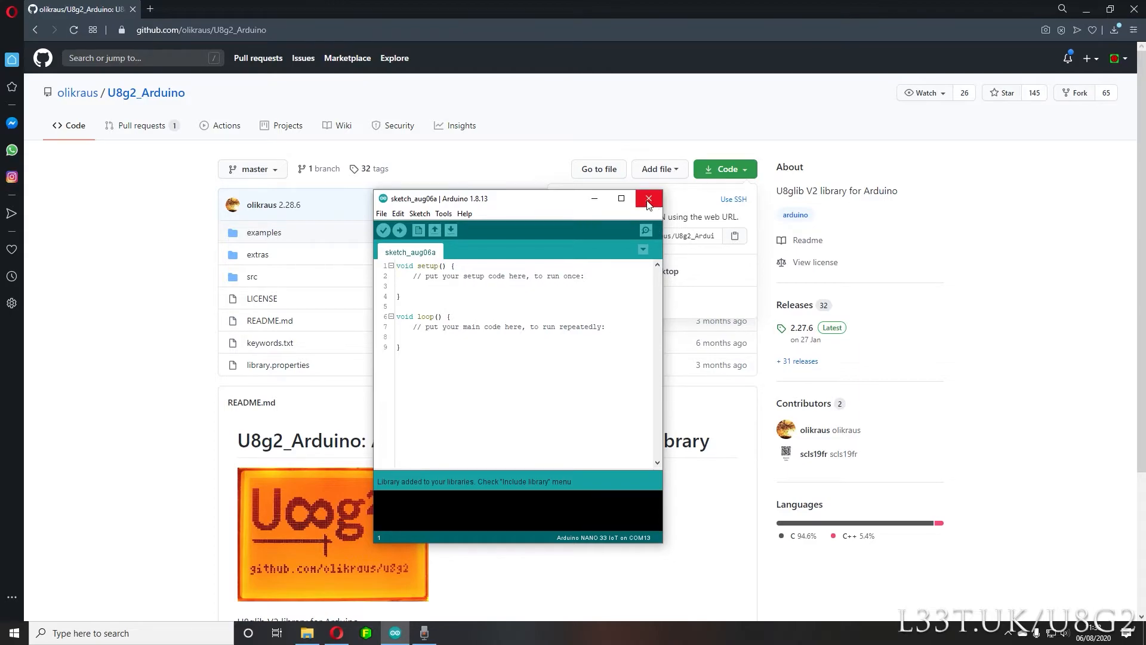
pyautogui.moveTo(646, 200)
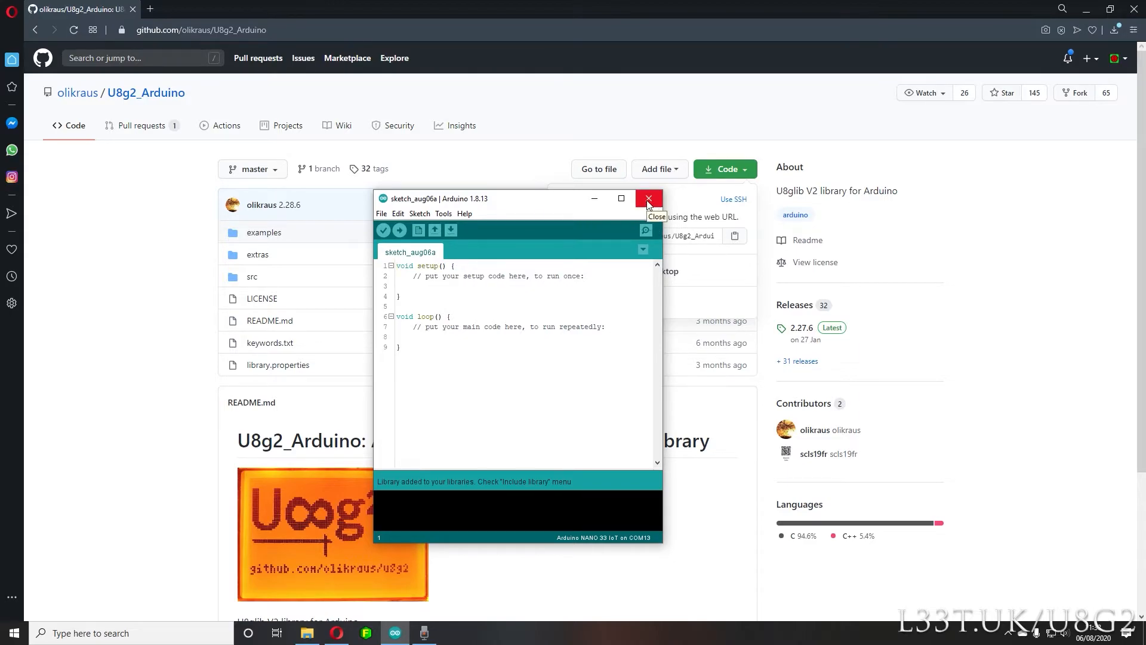
pyautogui.click(646, 199)
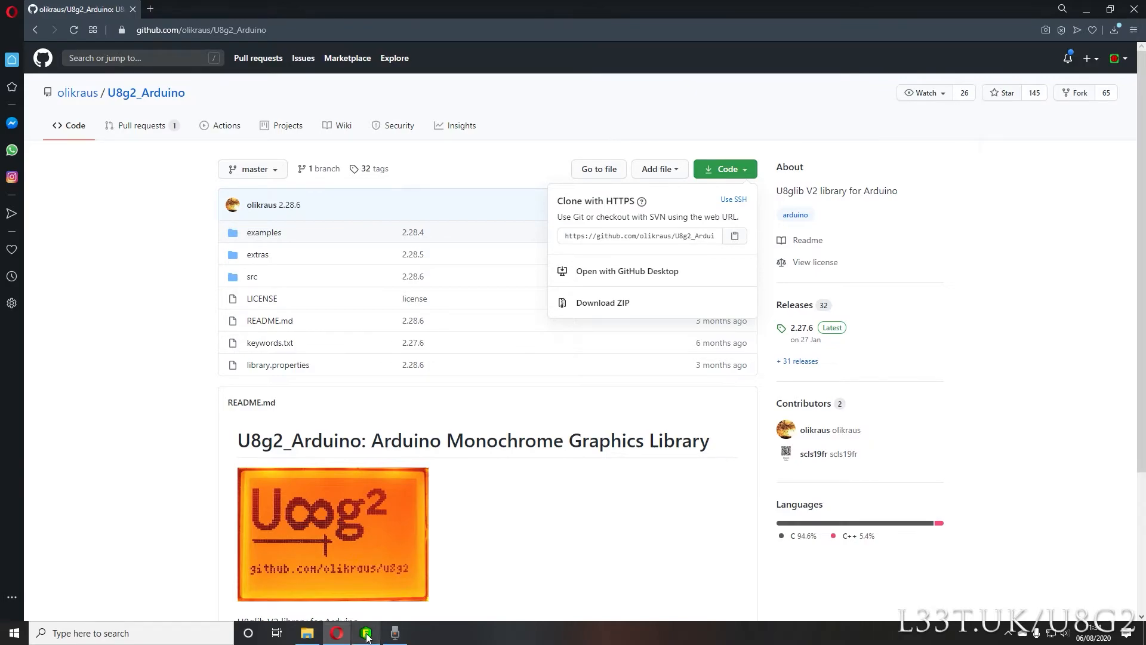
pyautogui.click(365, 633)
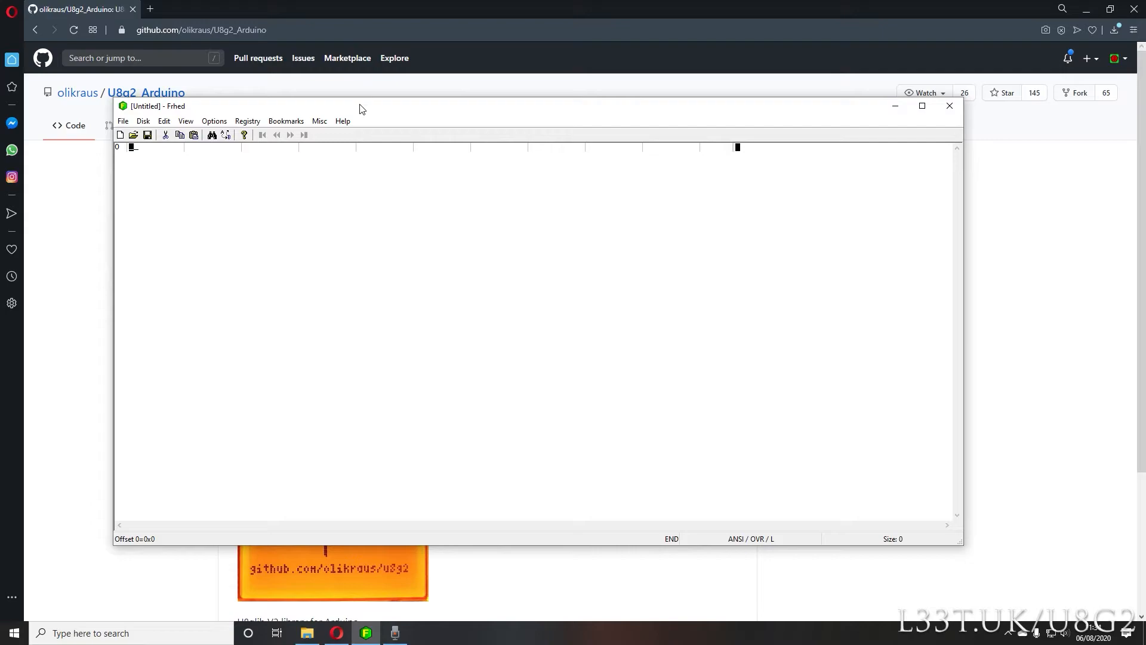
pyautogui.moveTo(922, 106)
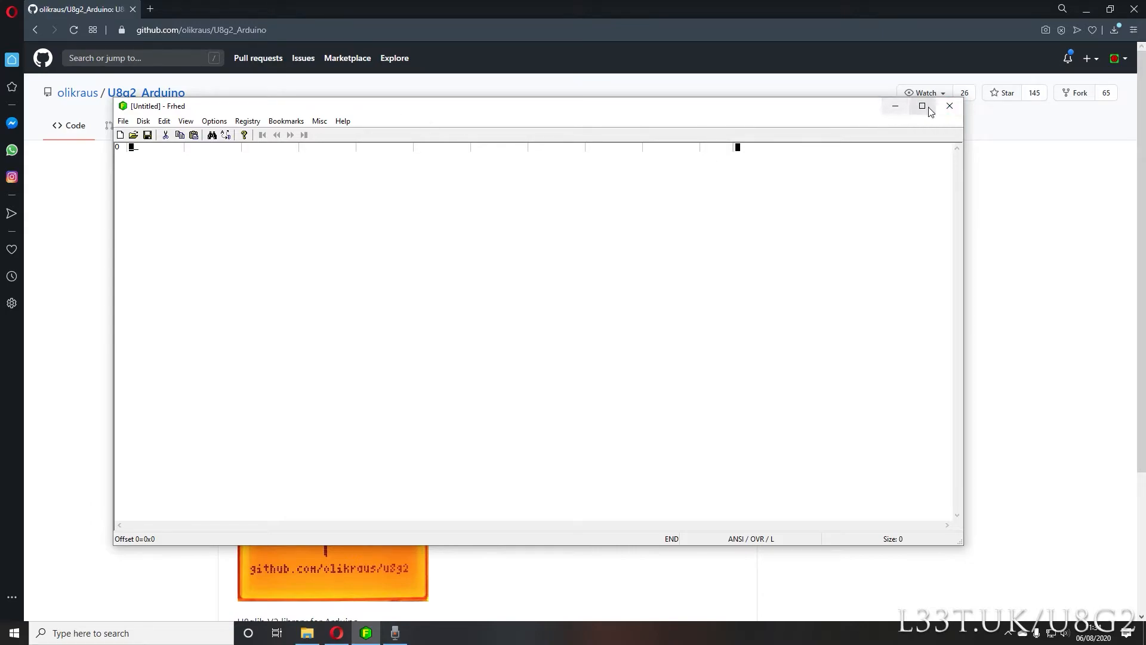
pyautogui.click(950, 106)
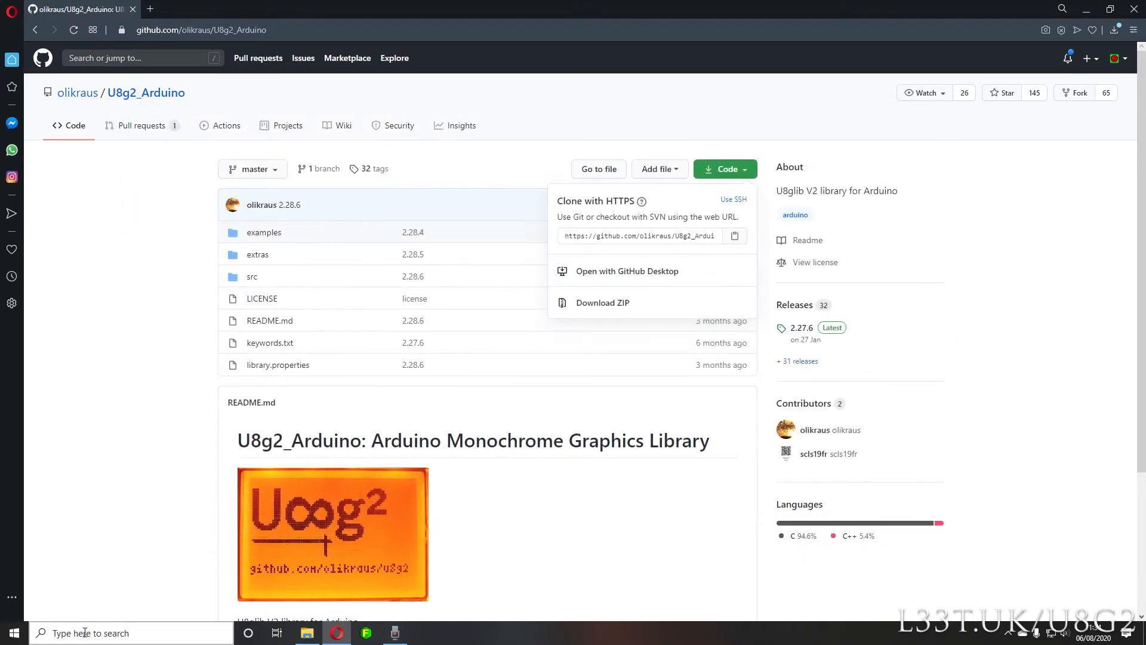
pyautogui.write('gimp')
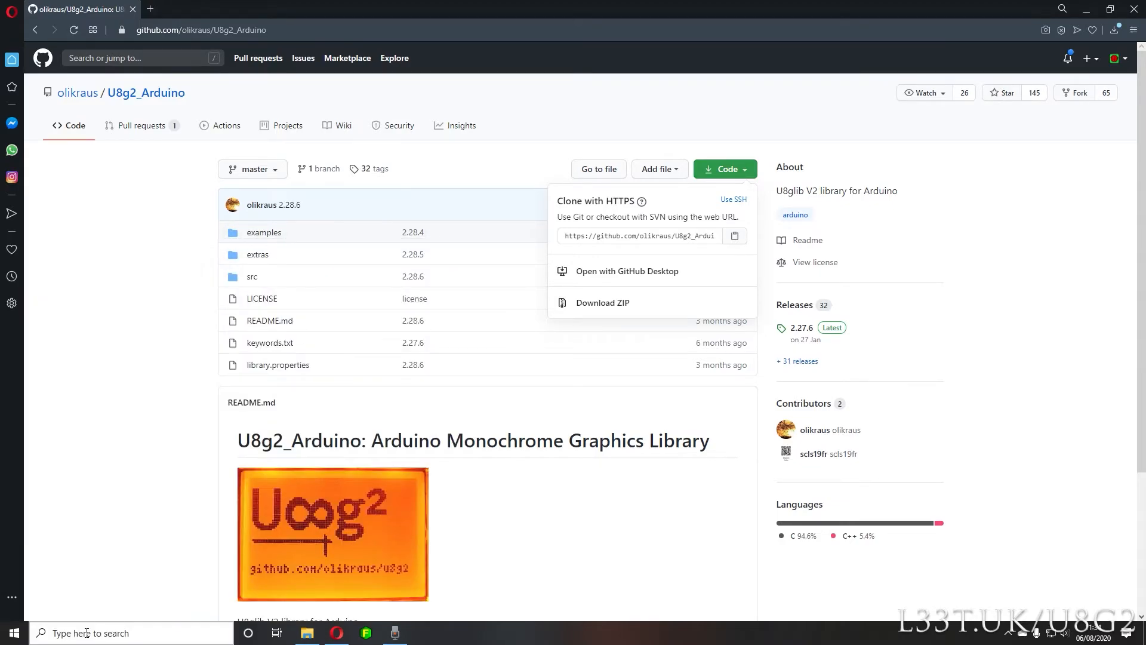
pyautogui.click(394, 633)
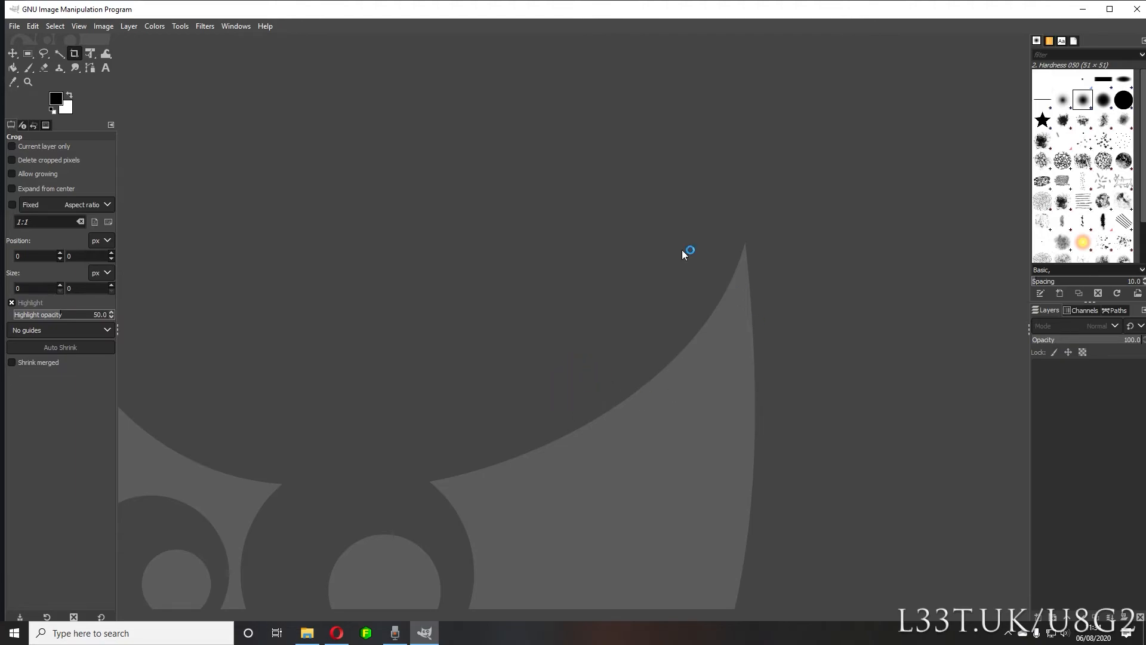
pyautogui.moveTo(544, 306)
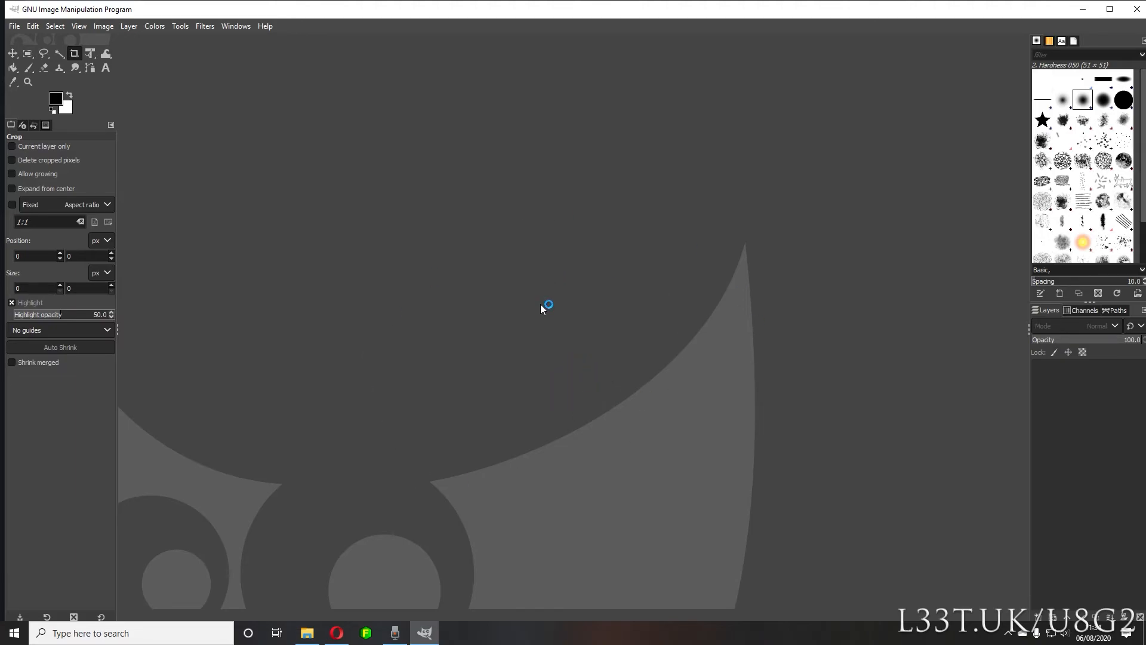
pyautogui.moveTo(541, 309)
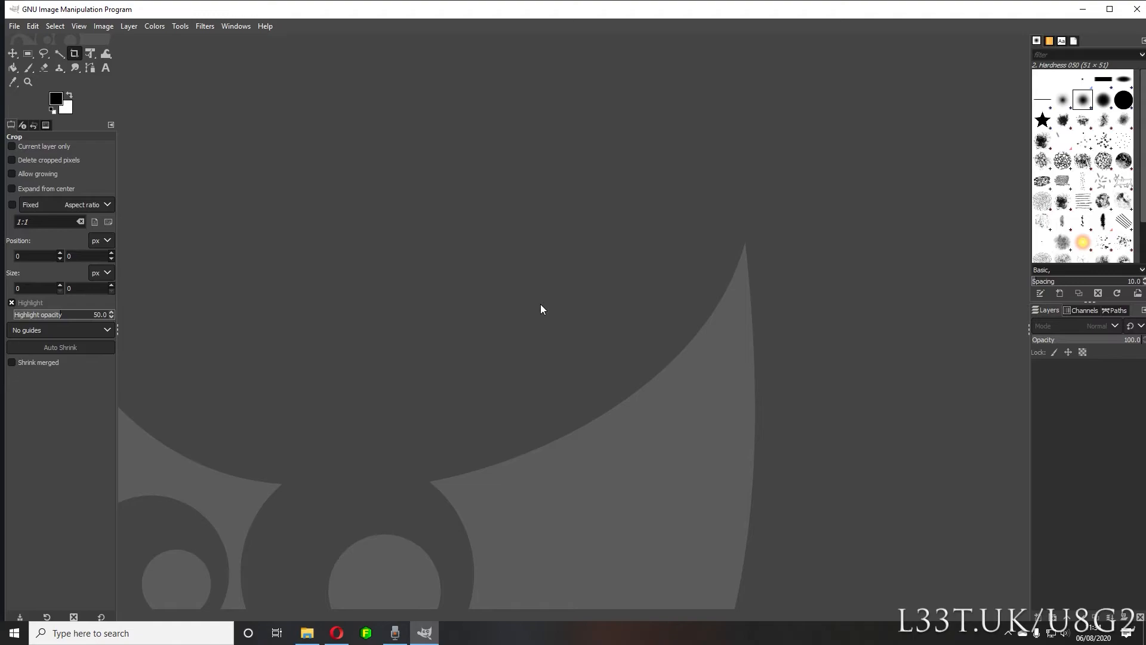
pyautogui.moveTo(621, 281)
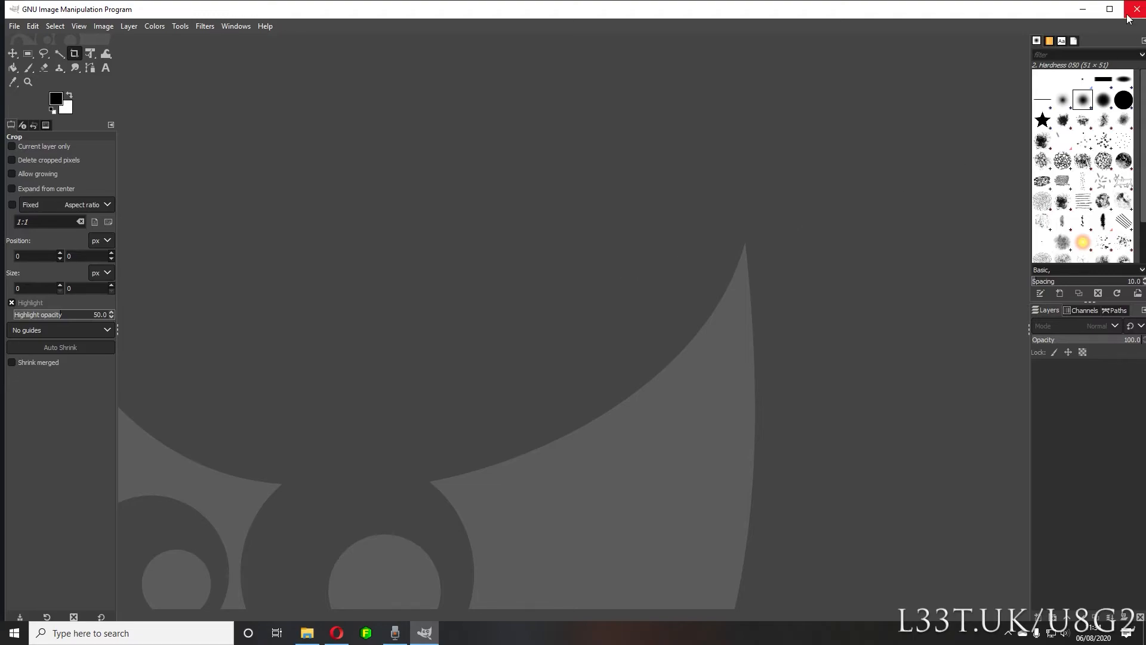
# Step: Close GIMP to return to the U8g2_Arduino repository page
pyautogui.click(1137, 9)
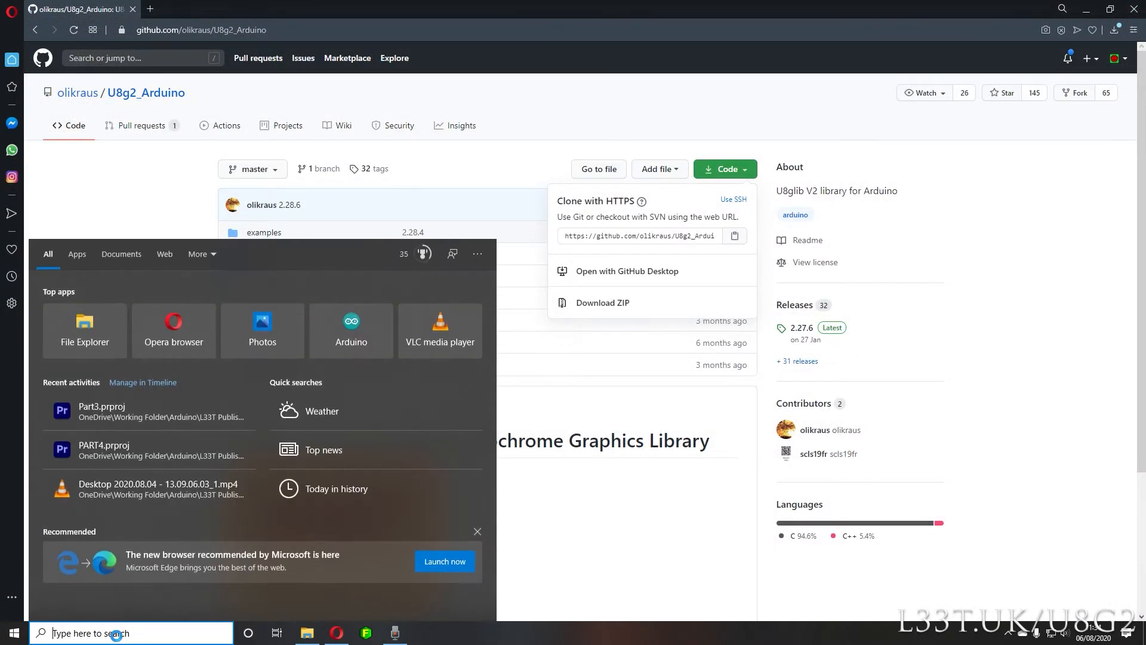
pyautogui.write('sublim')
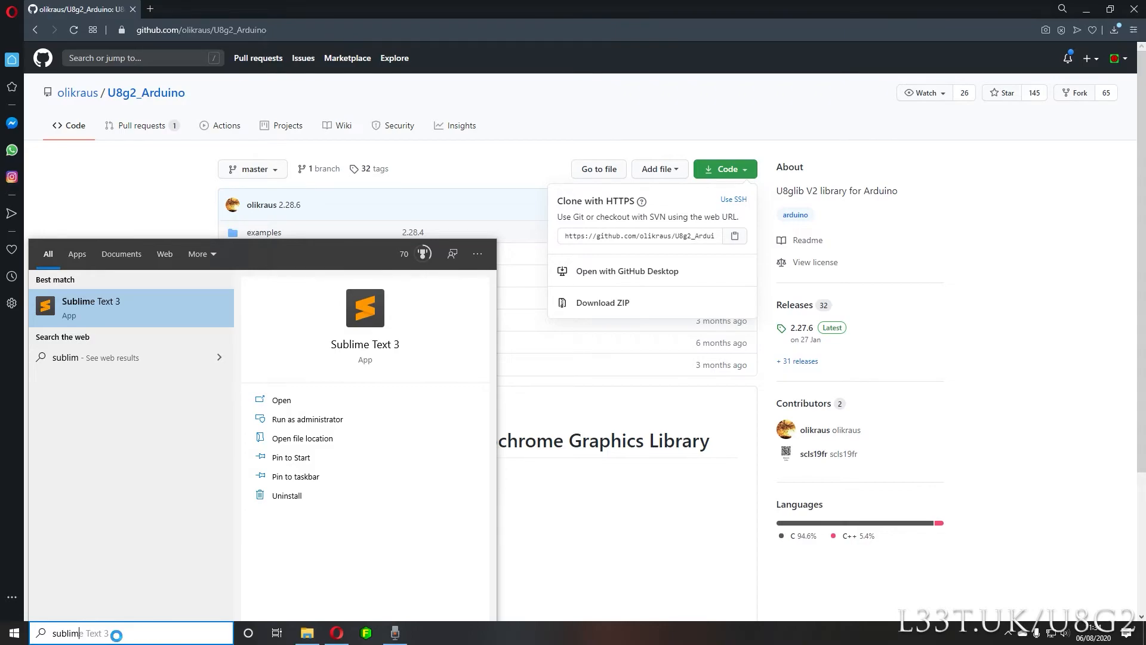
pyautogui.click(281, 400)
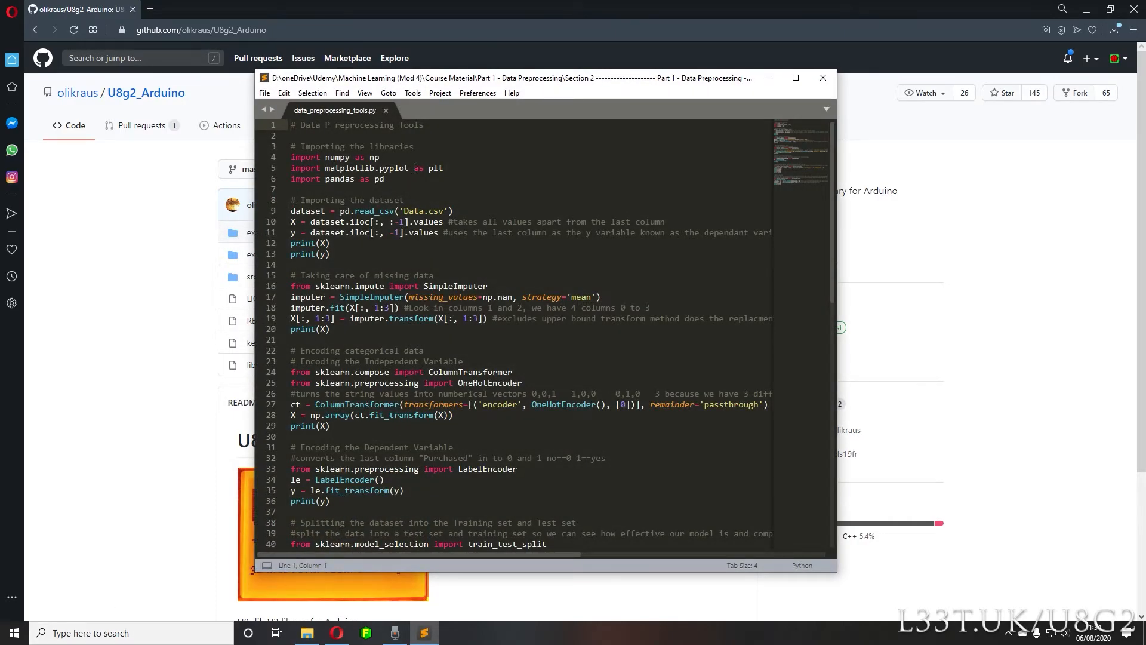
pyautogui.scroll(-3)
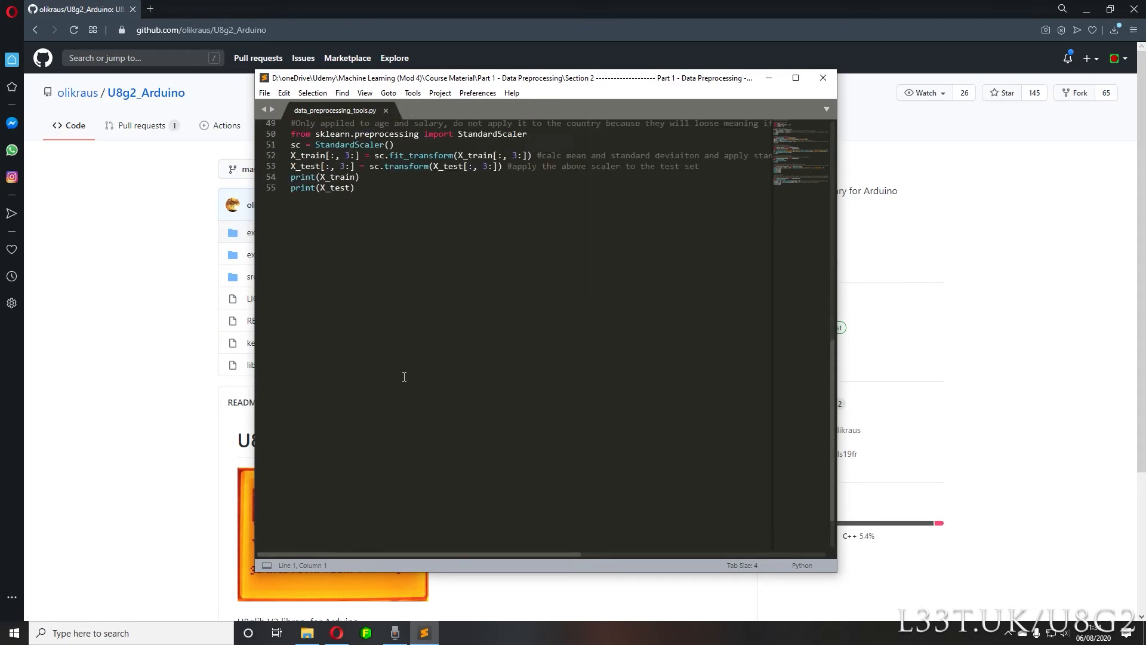
pyautogui.click(264, 93)
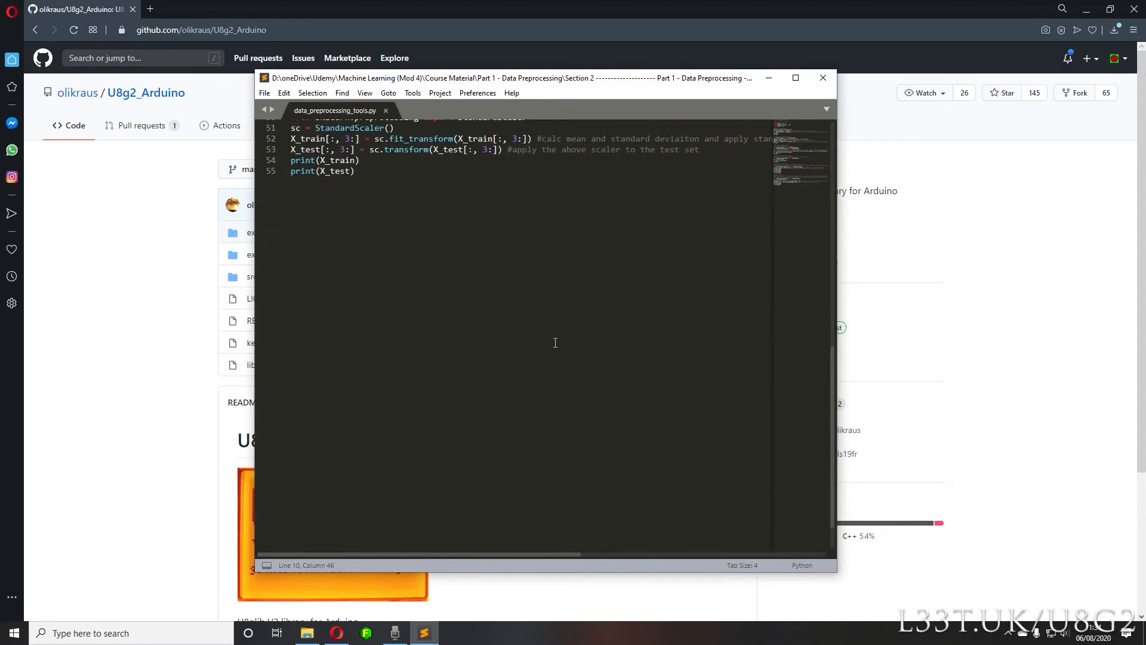
pyautogui.scroll(-3)
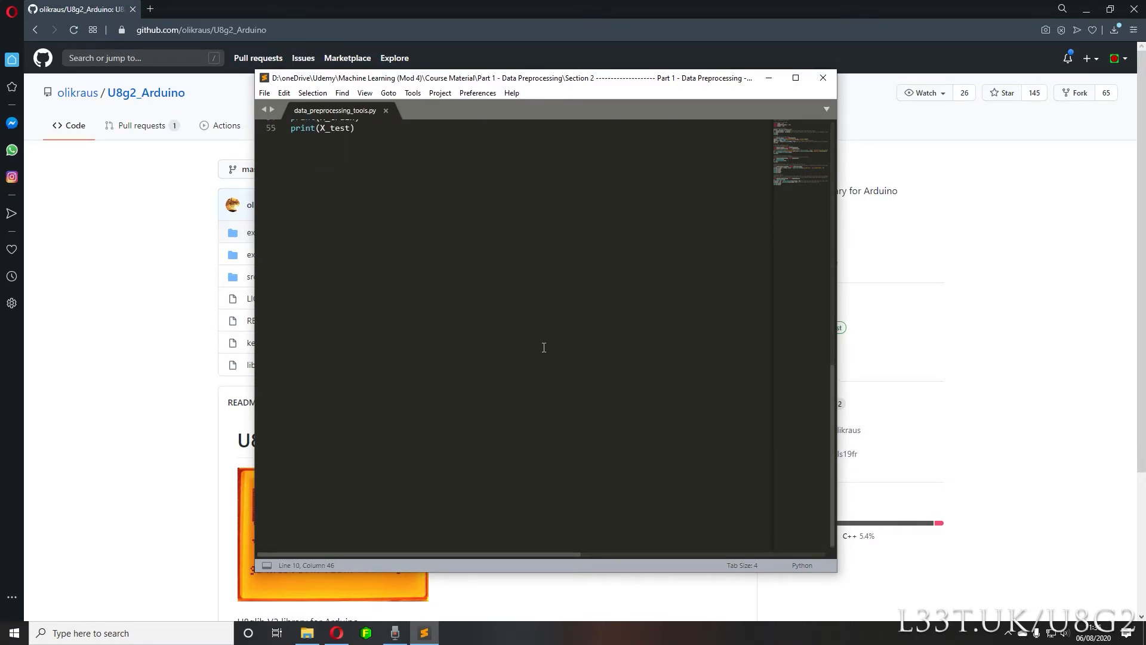
pyautogui.scroll(3)
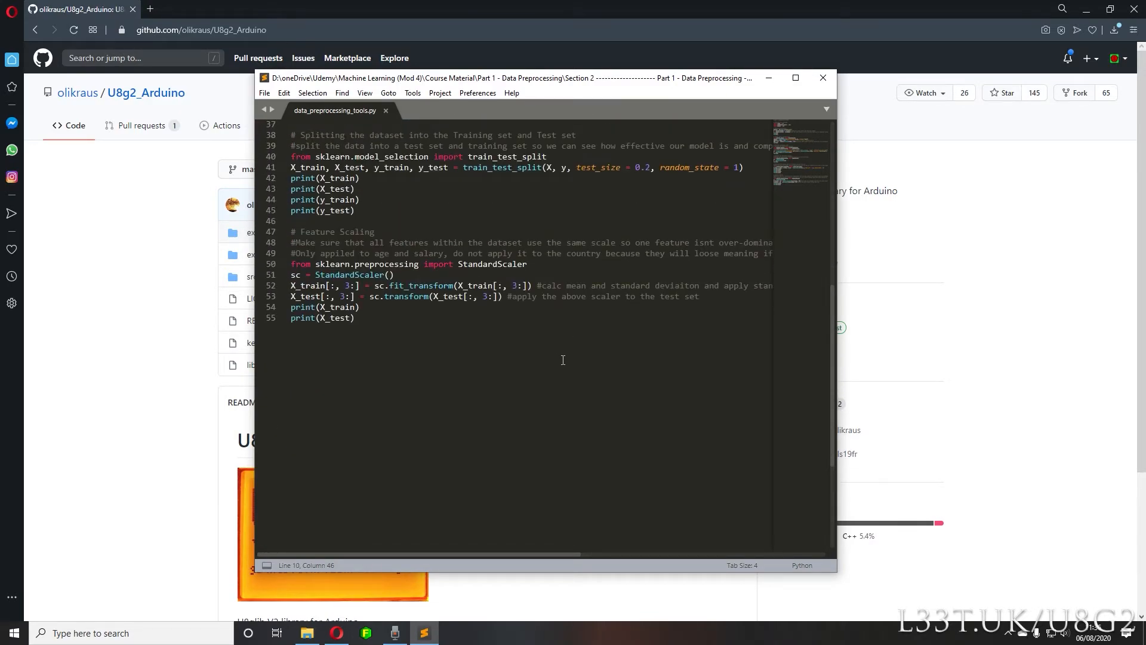
pyautogui.moveTo(795, 78)
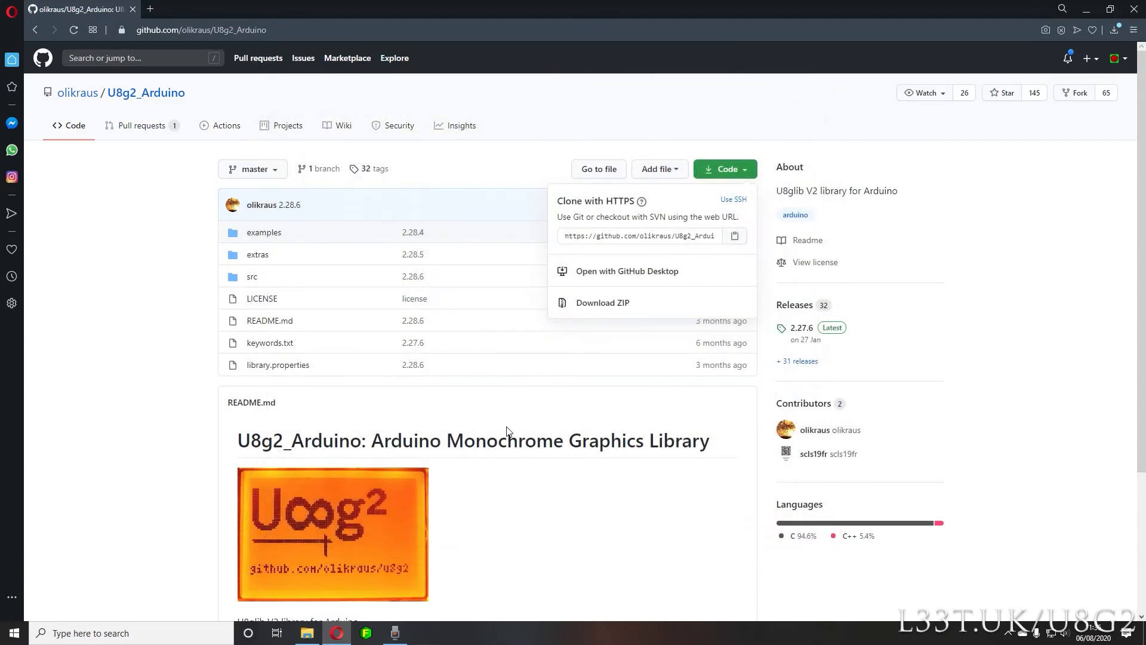
pyautogui.moveTo(530, 446)
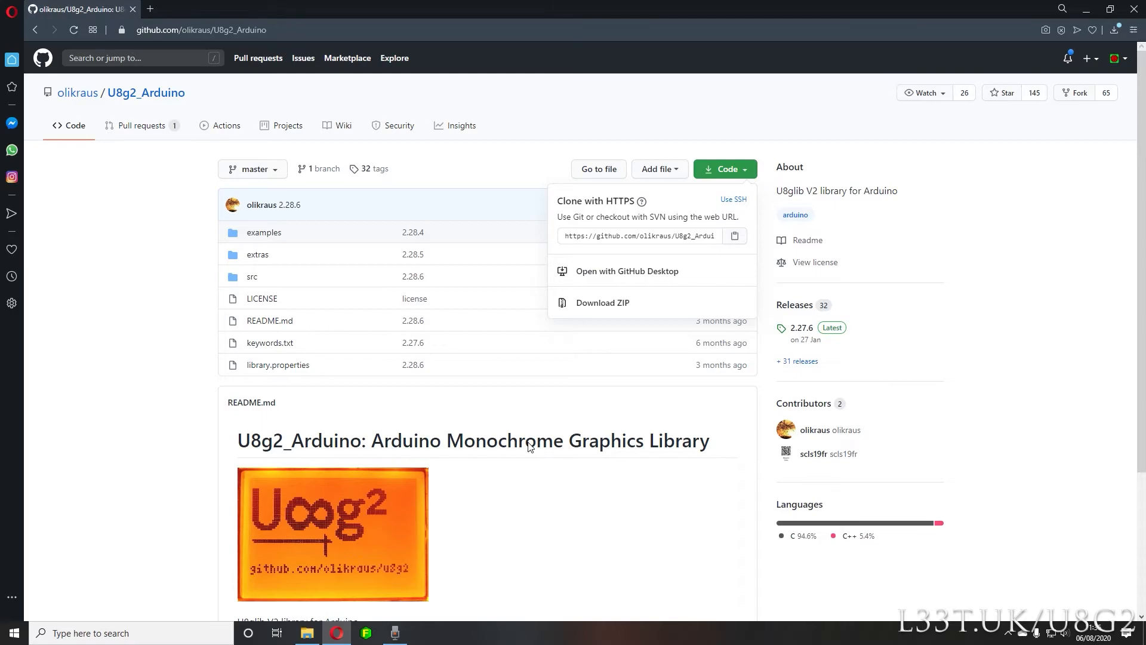
pyautogui.click(175, 412)
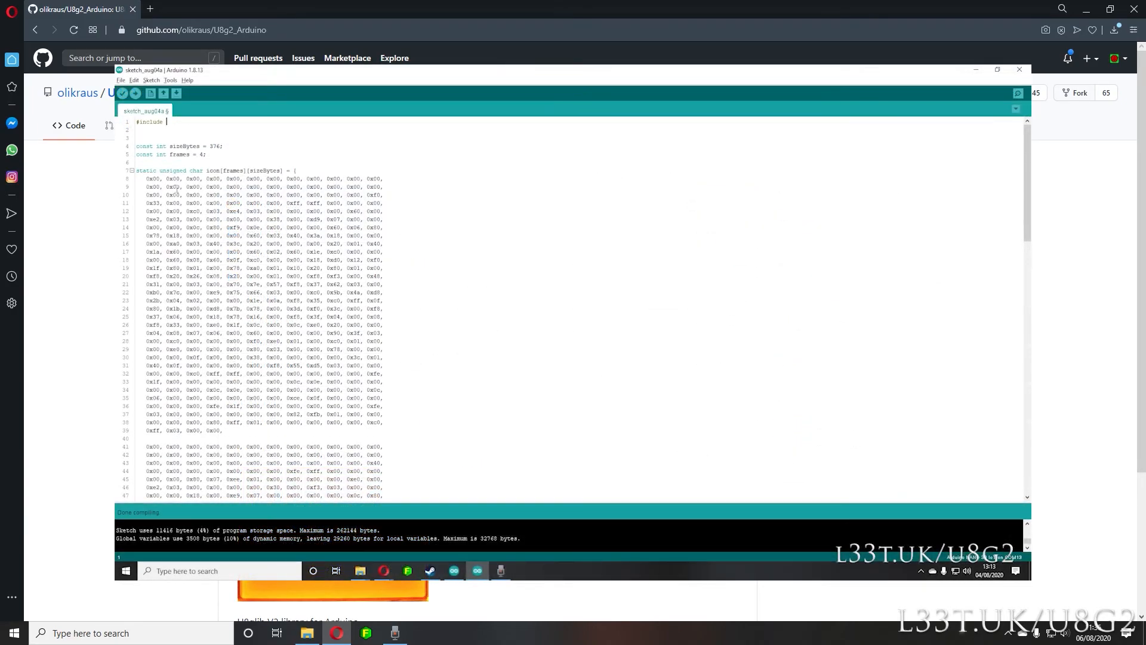
# Step: Include <U8g2lib.h>, declare U8G2_SH1106_128X64 auxScreen, call auxScreen.begin() in setup, and start playAnimation
pyautogui.write('<U8g2lib.h>')
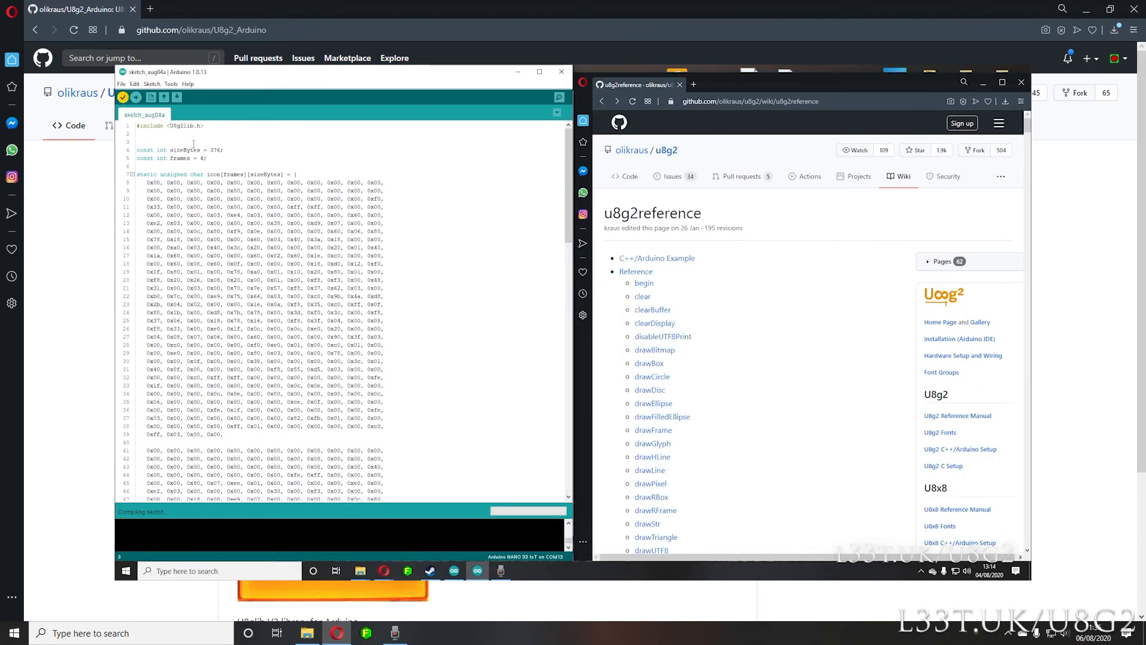
pyautogui.click(122, 97)
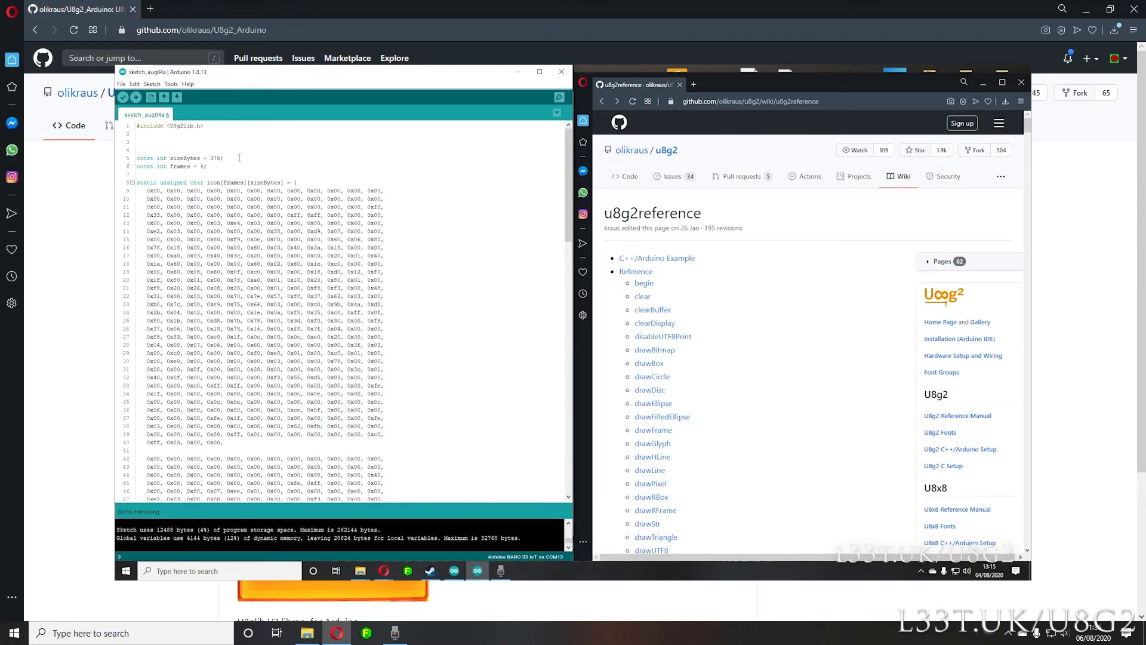
pyautogui.write('U8G2_SH1106_128X64_NONAME_F_HW_I2C auxScreen(U8G2_R0);')
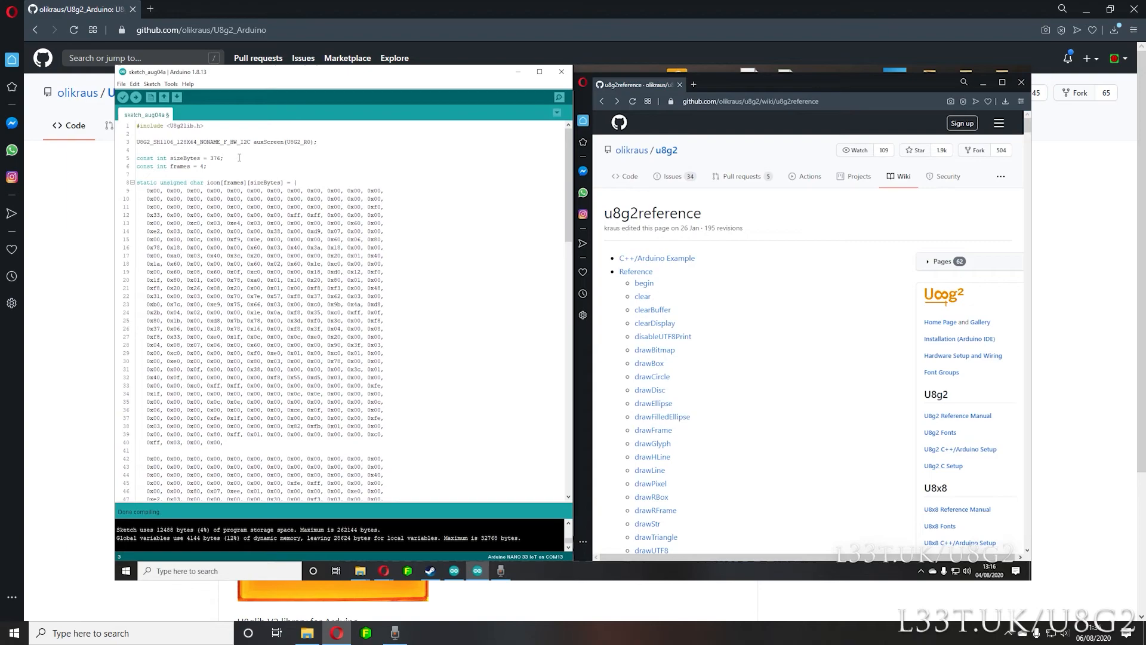
pyautogui.click(123, 97)
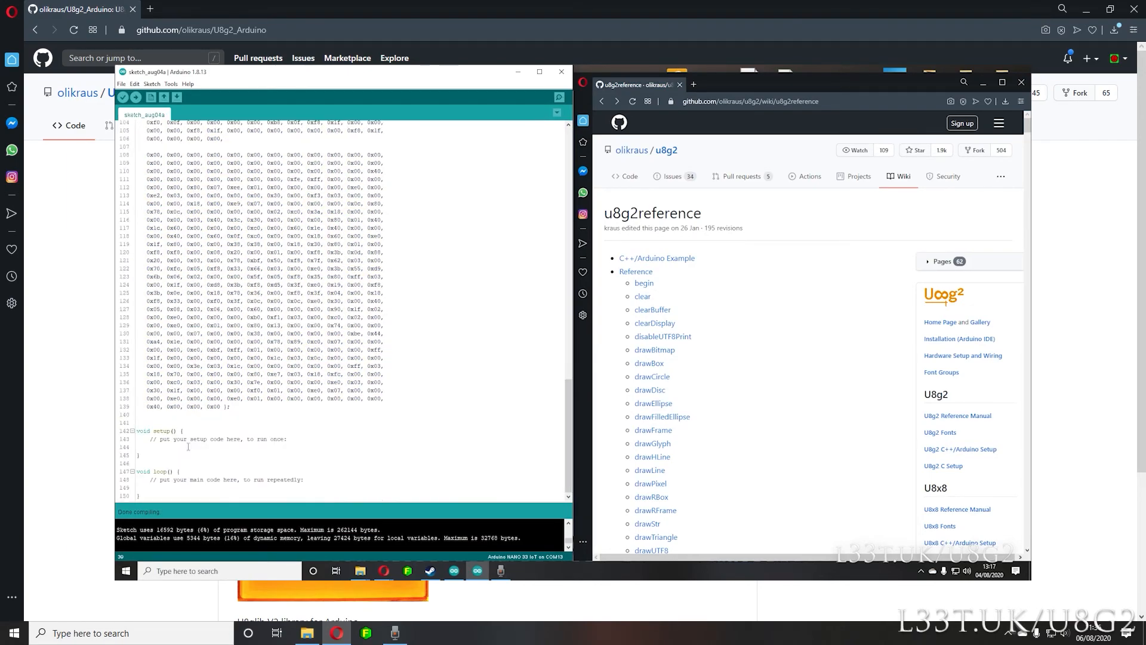
pyautogui.write('auxScreen.begin();')
pyautogui.write('void playAnimation(')
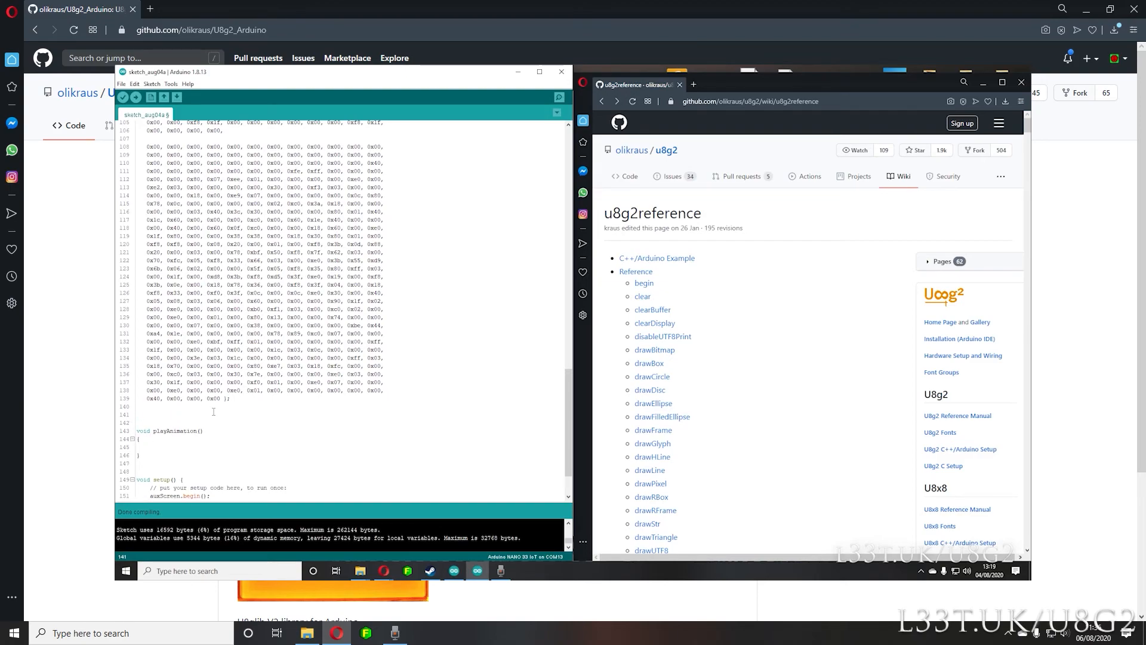
pyautogui.write('int _width')
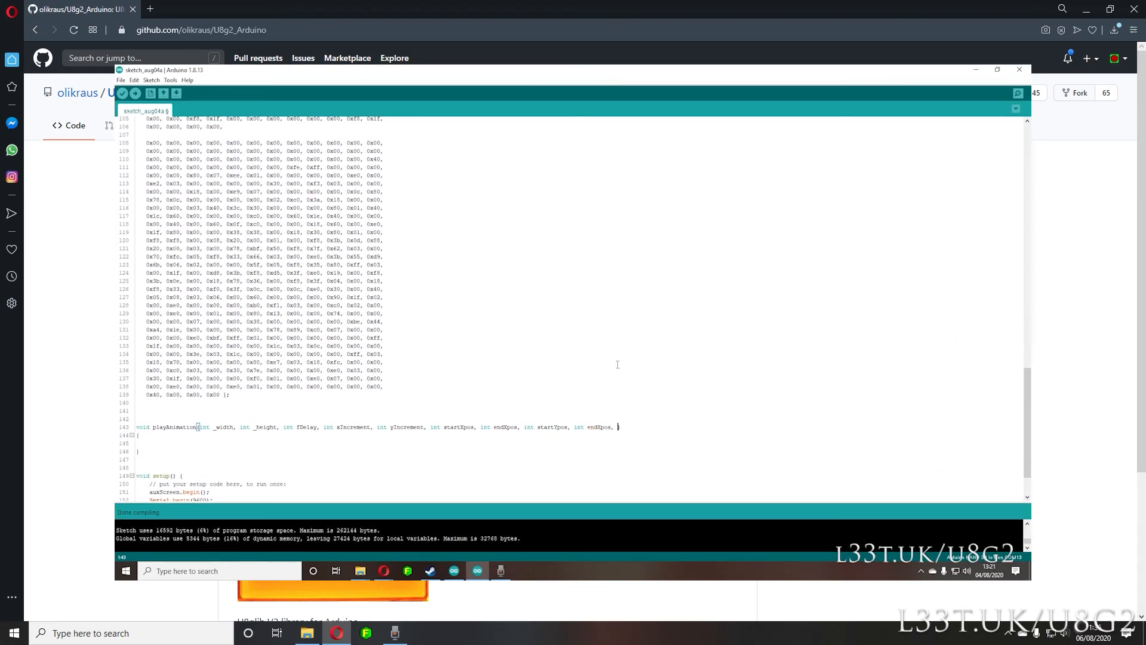
# Step: Add _frames, _sizeBytes and unsigned char _icon[frames][sizeBytes] parameters plus a labelling comment
pyautogui.write(', int _frames, int _sizeBytes)')
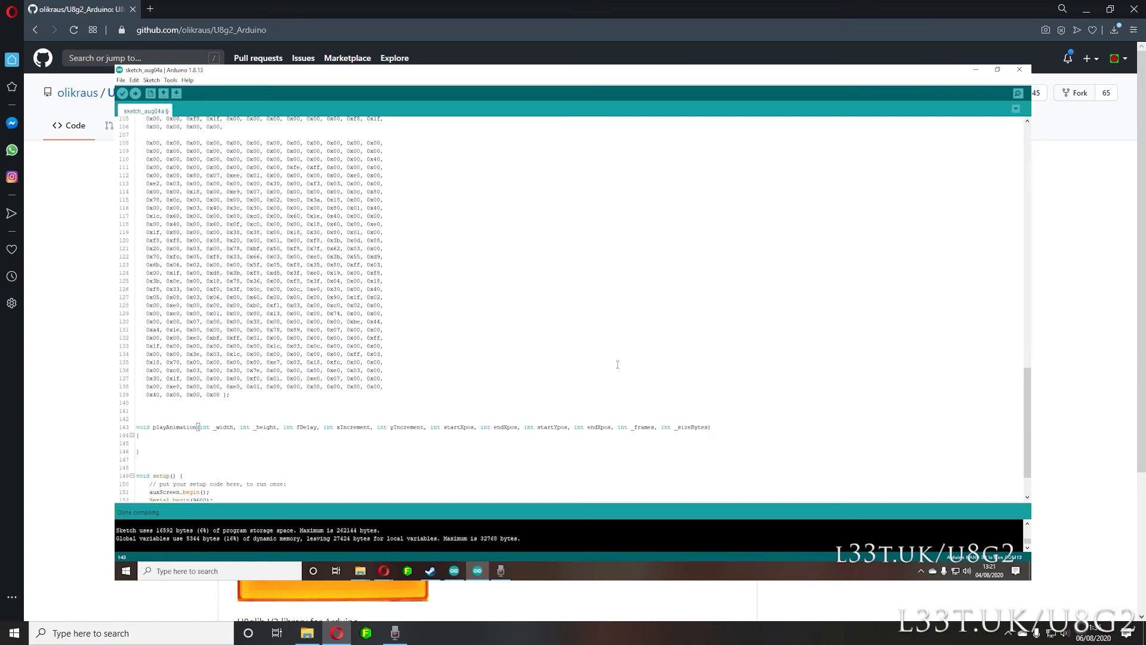
pyautogui.write(', unsigned char _icon')
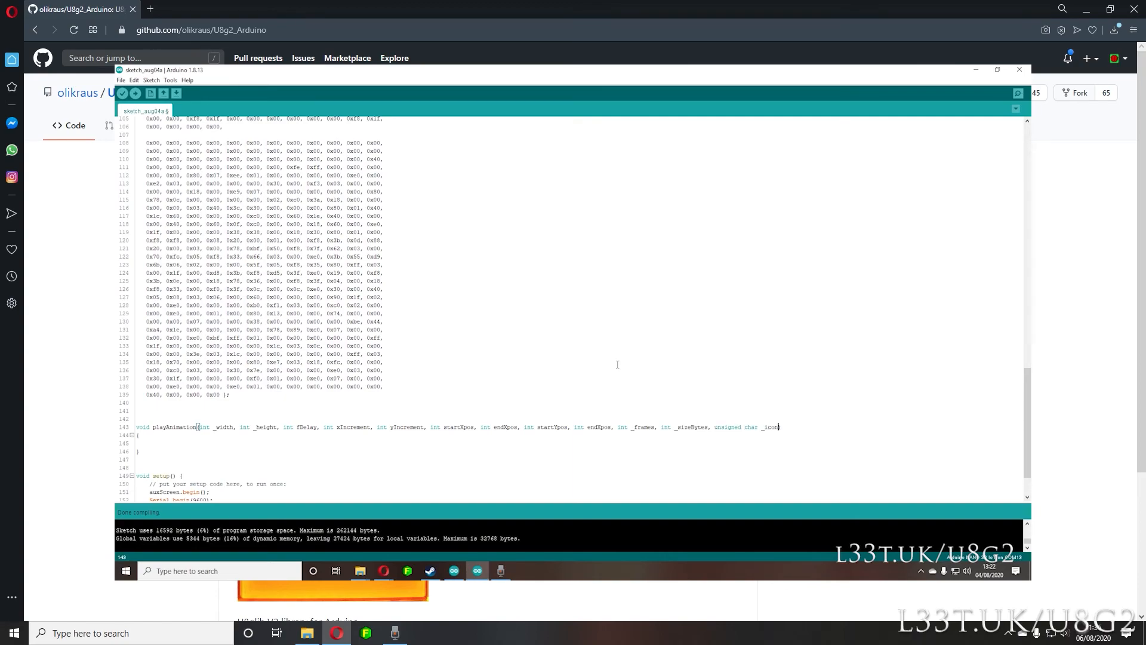
pyautogui.write('[frames][sizeBytes]')
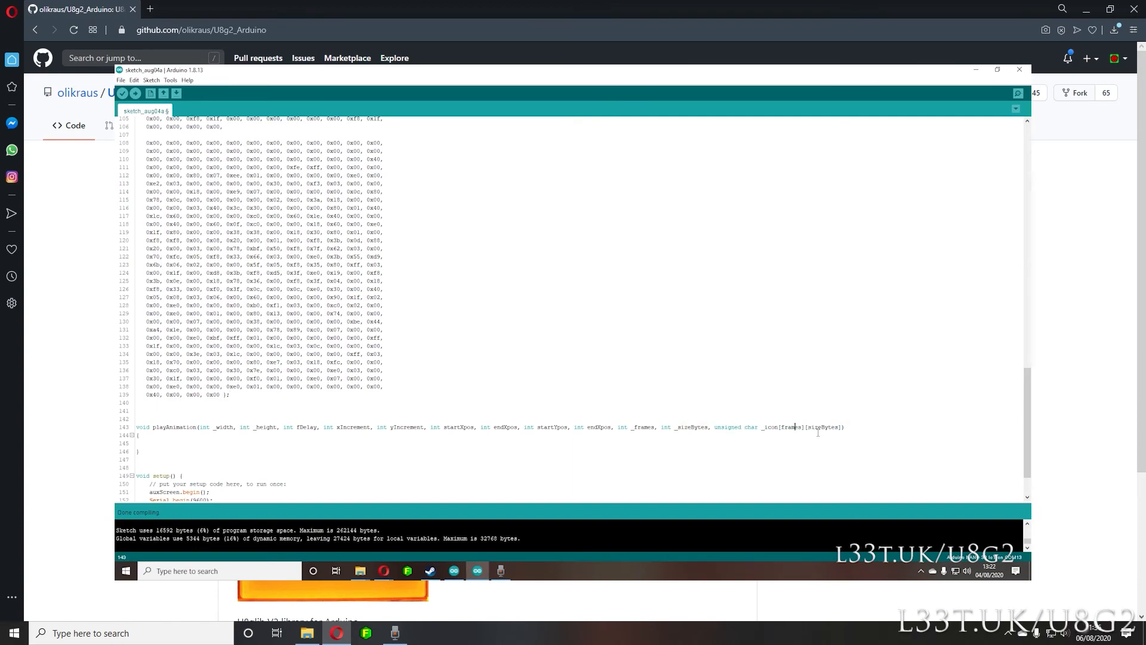
pyautogui.click(121, 94)
pyautogui.write('//  WIDTH  HEIGHT  FRAME DELAY  X INC  Y INC  START X POS  END X POS  START Y POS  END Y POS  NO FRAMES  SIZE OF EACH FRAME')
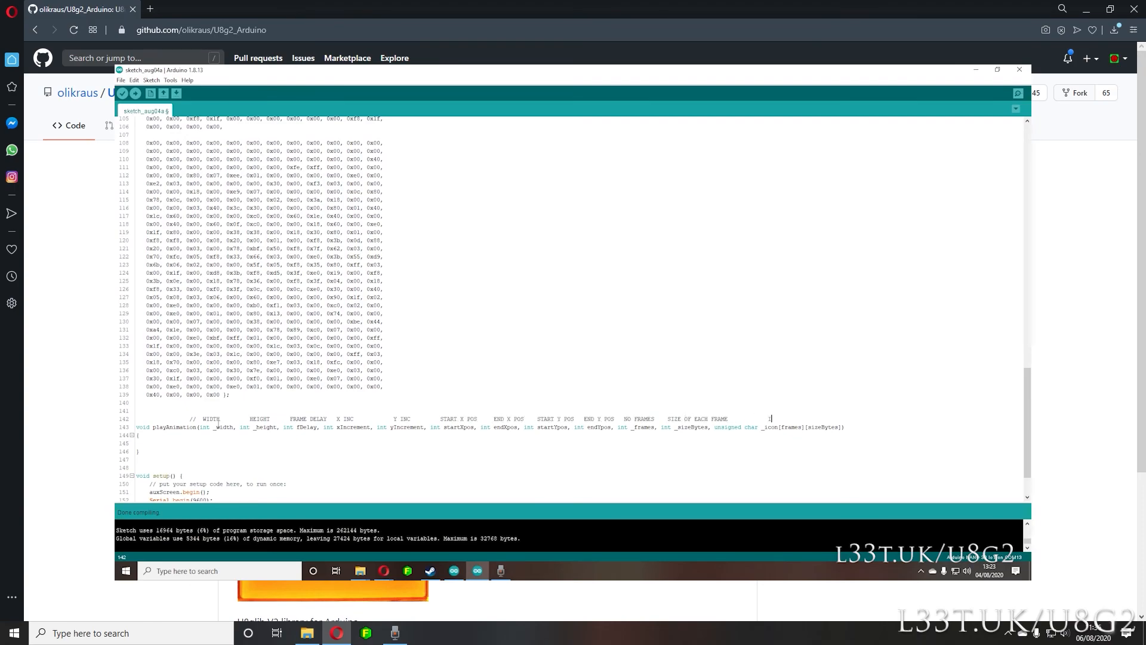
pyautogui.scroll(-3)
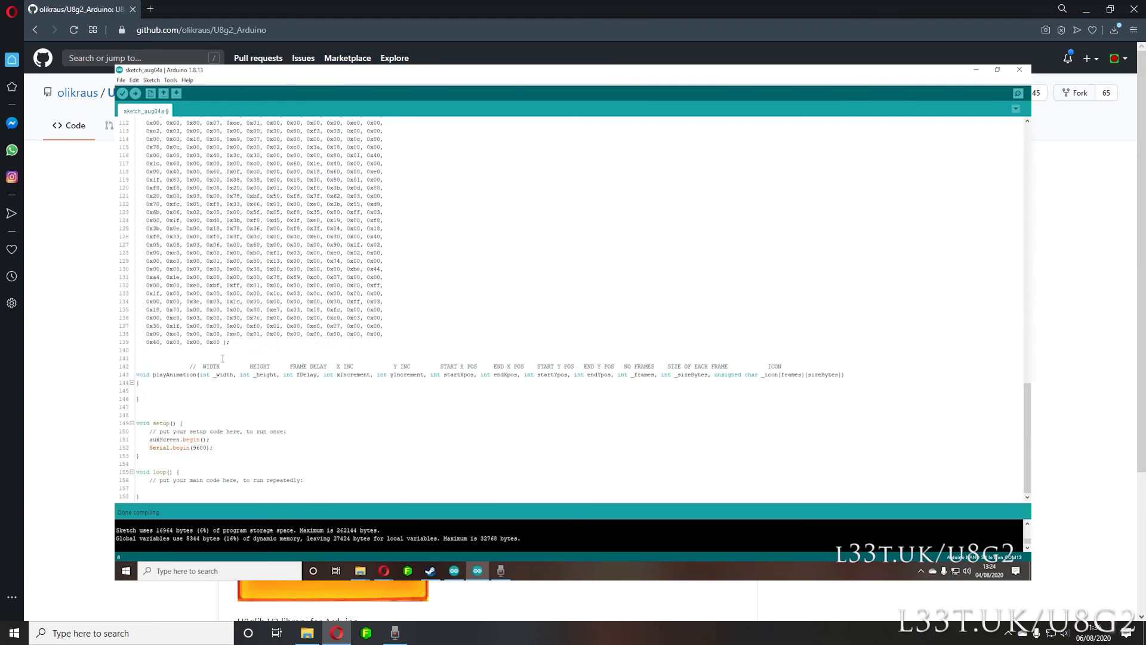